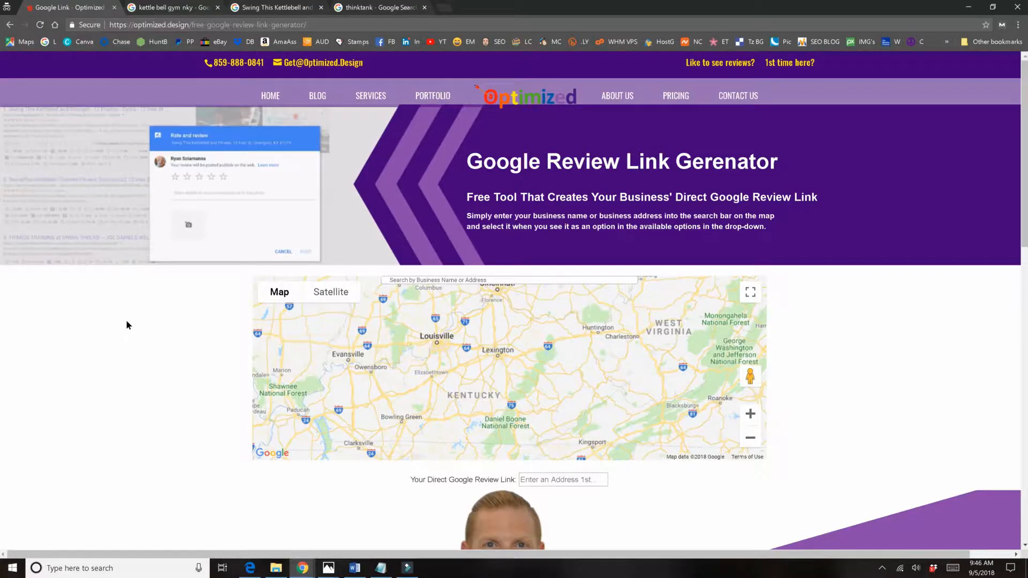
# - Check the Google results for the gym and return to the review link generator
pyautogui.scroll(-3)
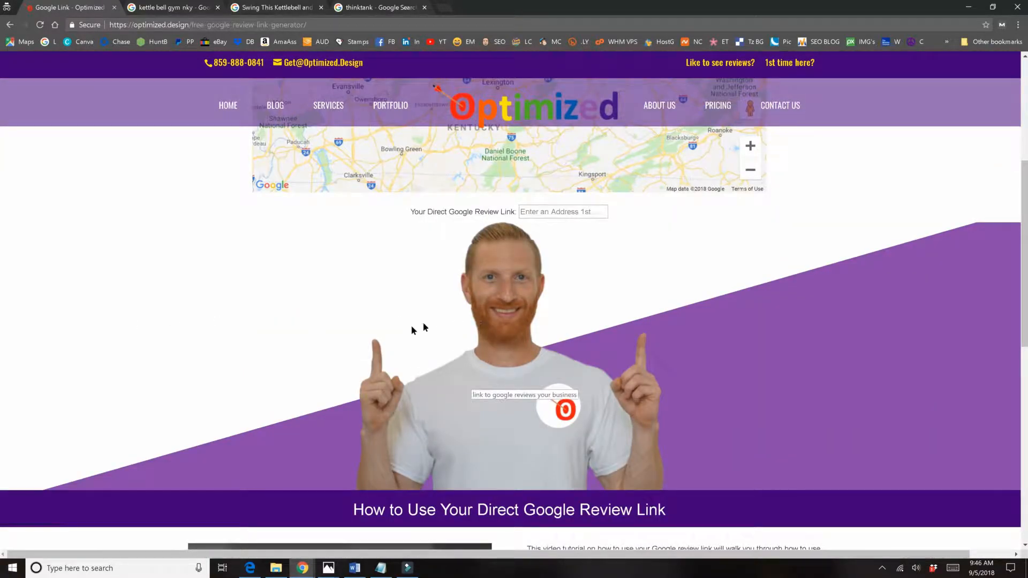
pyautogui.scroll(3)
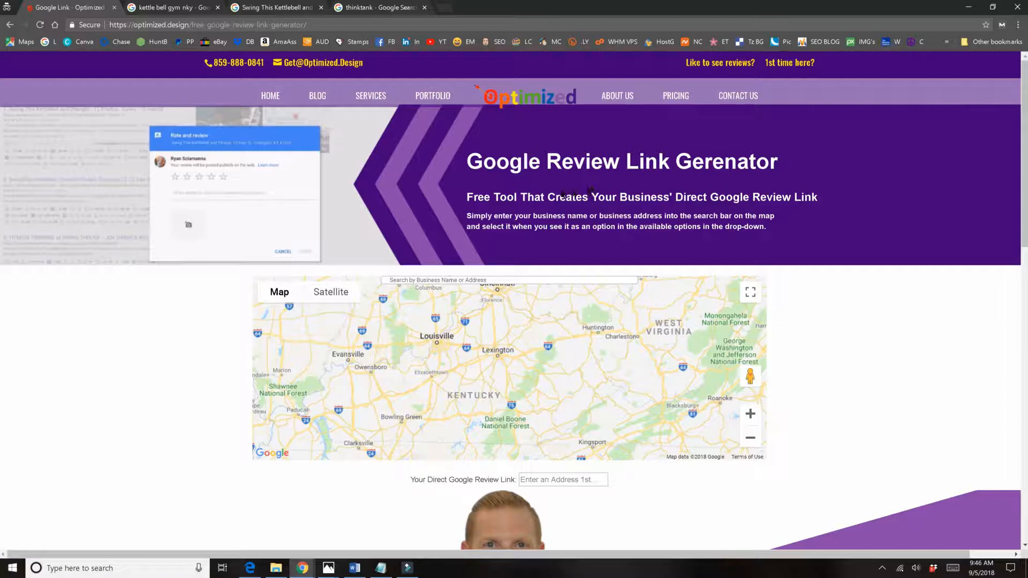
pyautogui.moveTo(456, 265)
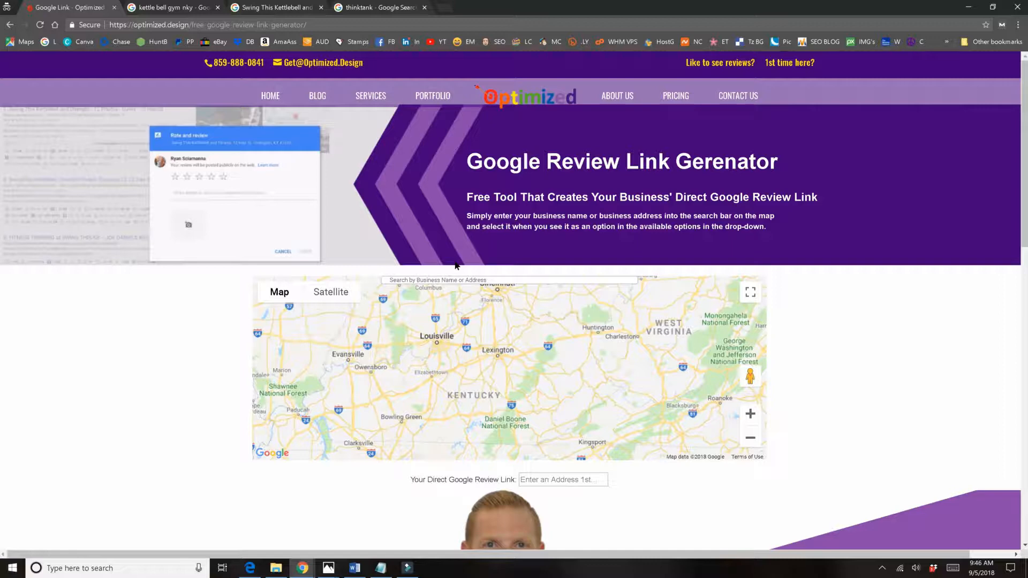
pyautogui.moveTo(188, 342)
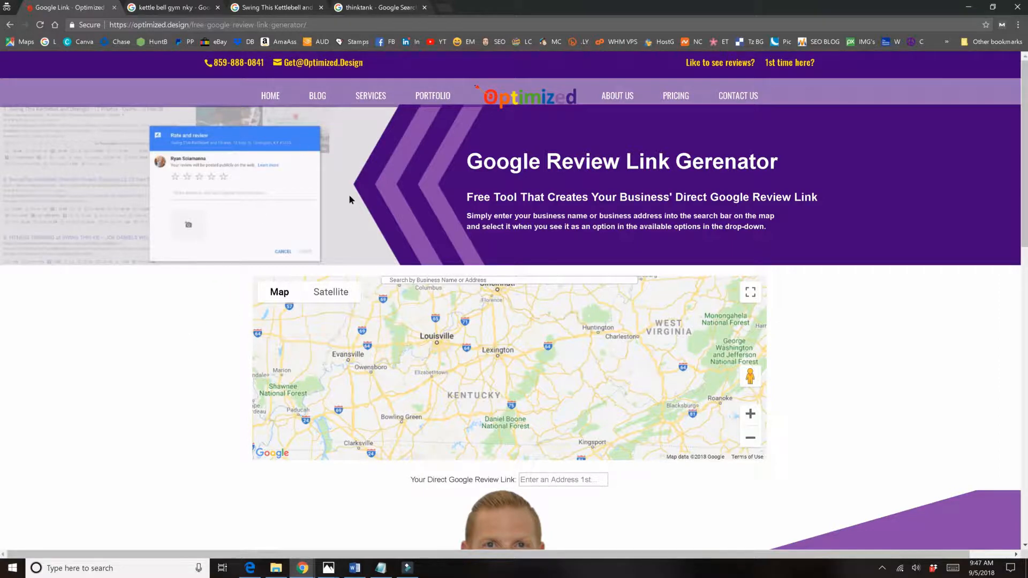
pyautogui.moveTo(212, 211)
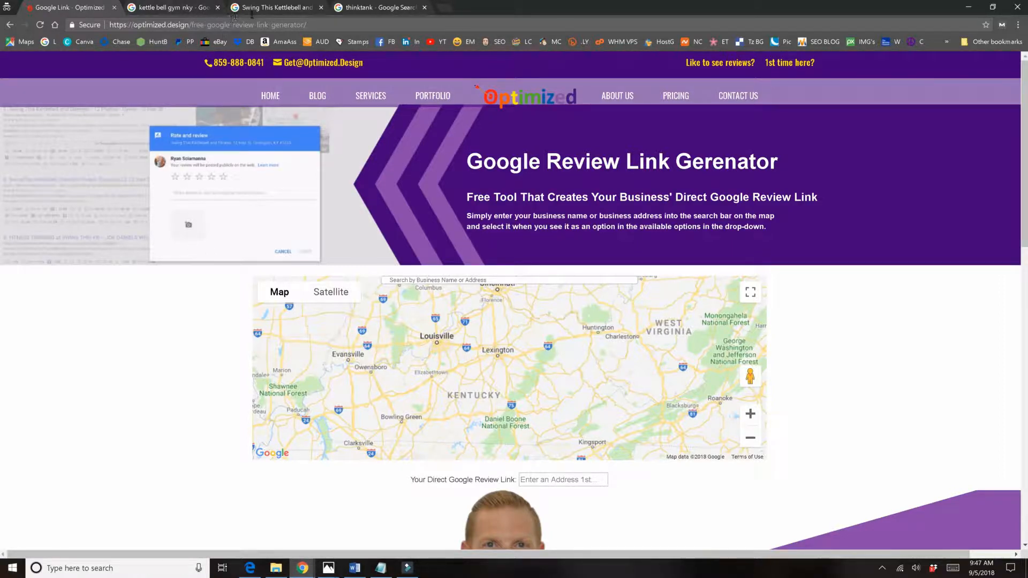
pyautogui.moveTo(228, 101)
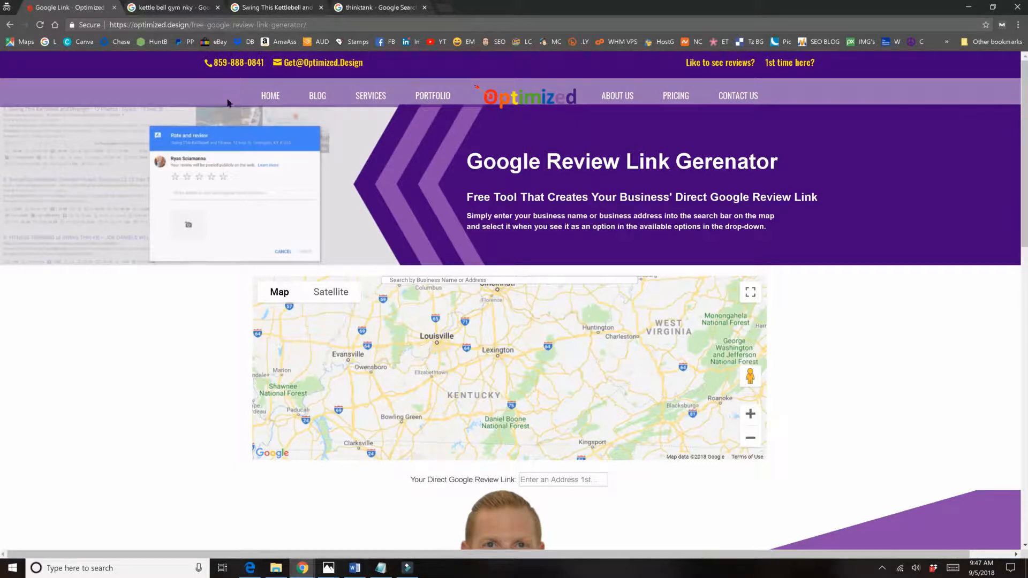
pyautogui.moveTo(368, 252)
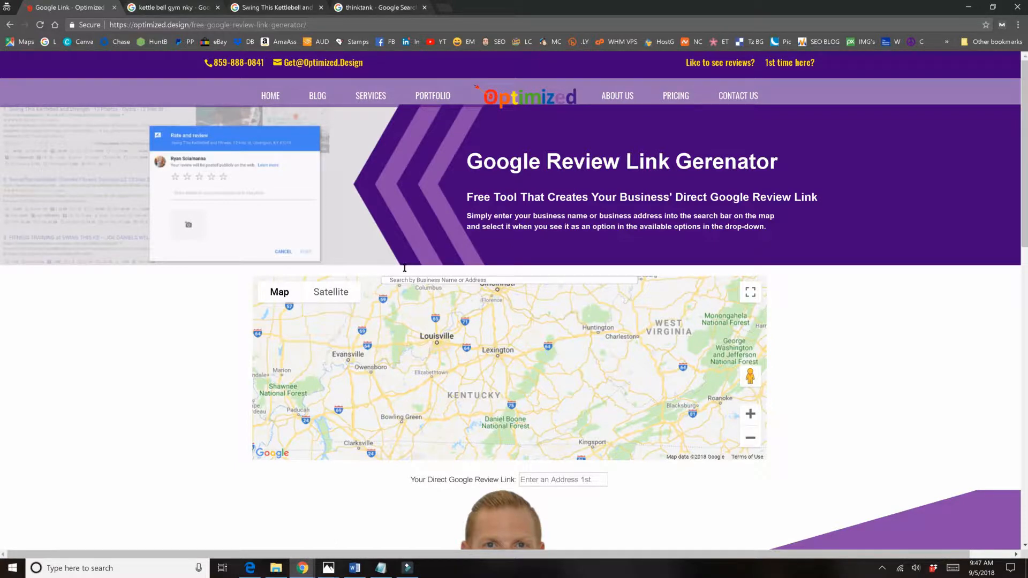
pyautogui.click(171, 6)
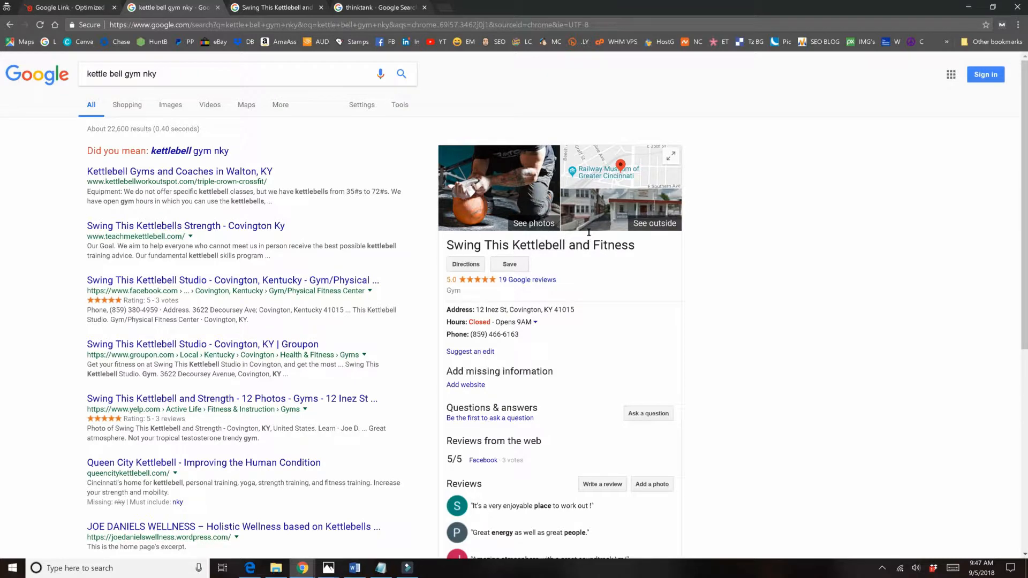
pyautogui.click(69, 9)
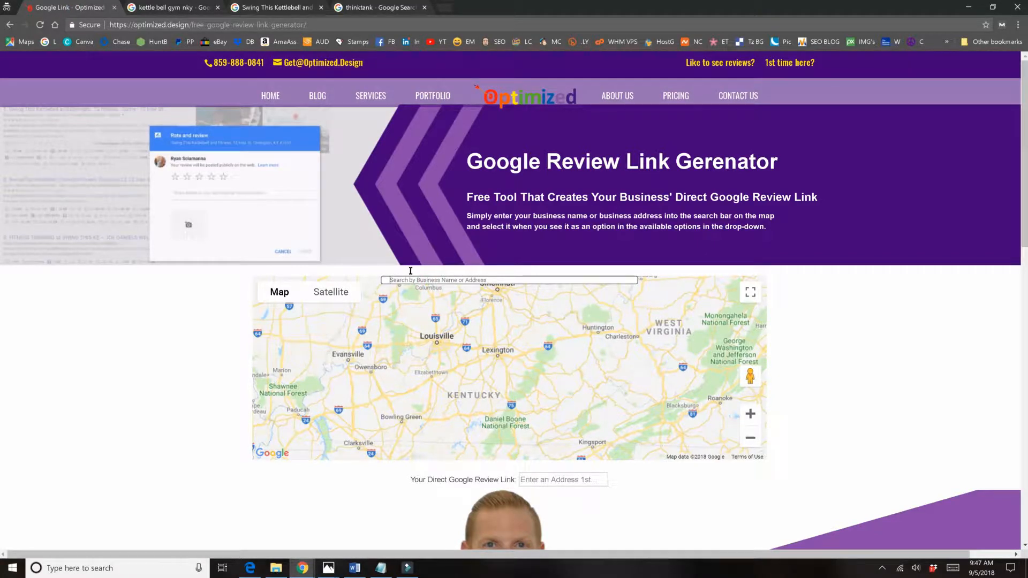
# - Locate Swing This Kettlebell and Fitness on the map and select its generated review link
pyautogui.write('swing this')
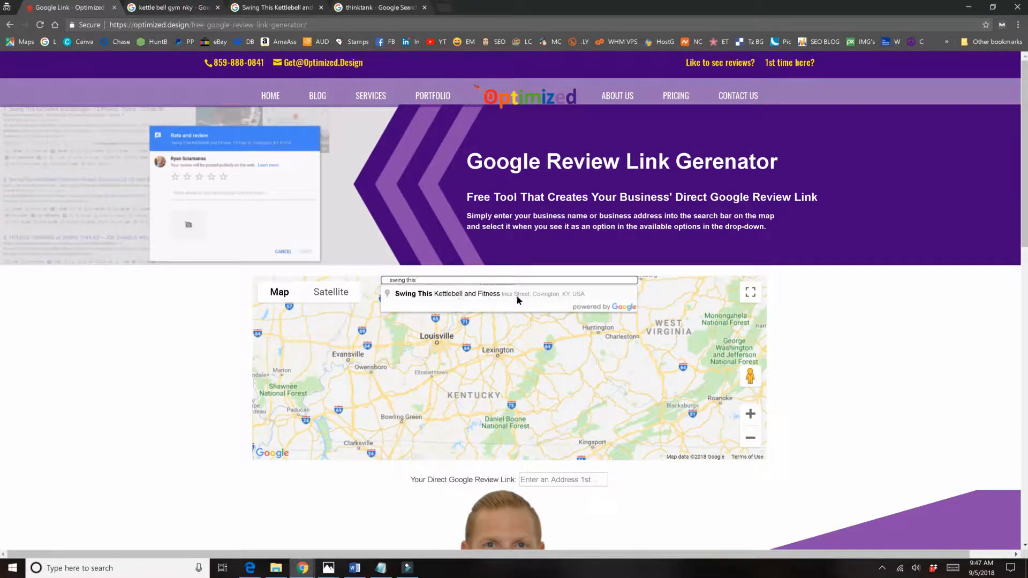
pyautogui.click(448, 293)
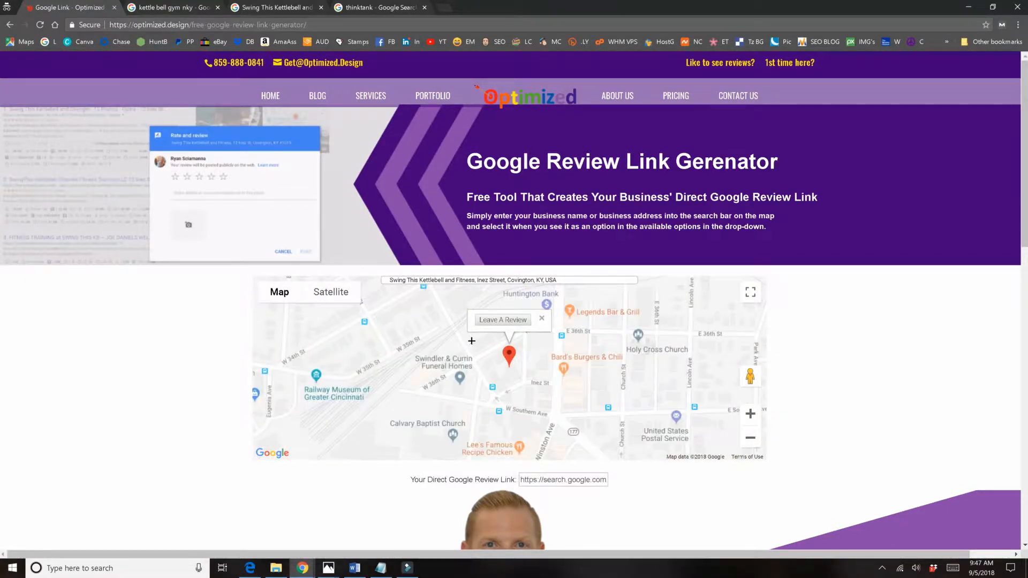
pyautogui.scroll(-3)
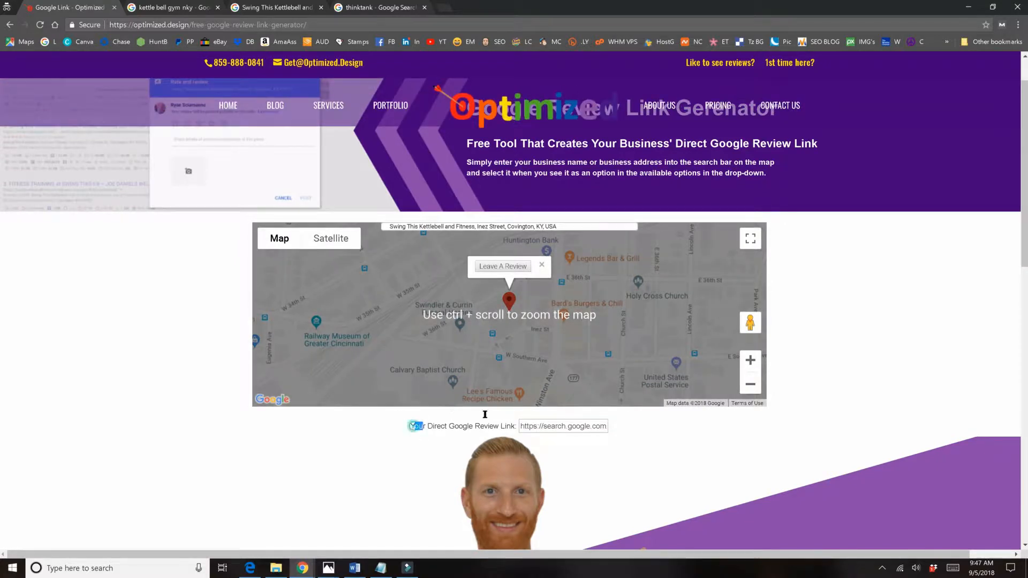
pyautogui.doubleClick(462, 426)
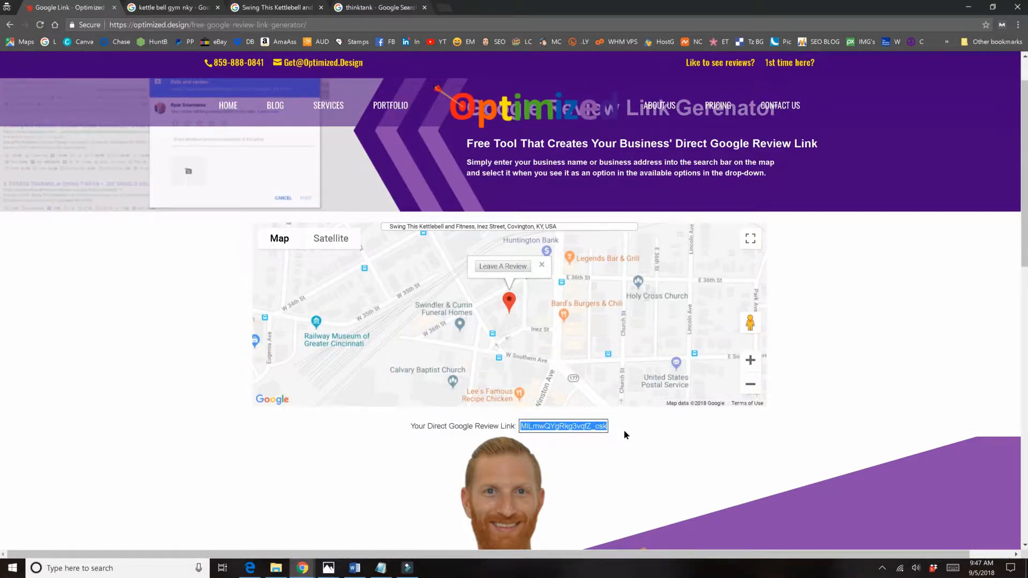
pyautogui.moveTo(263, 473)
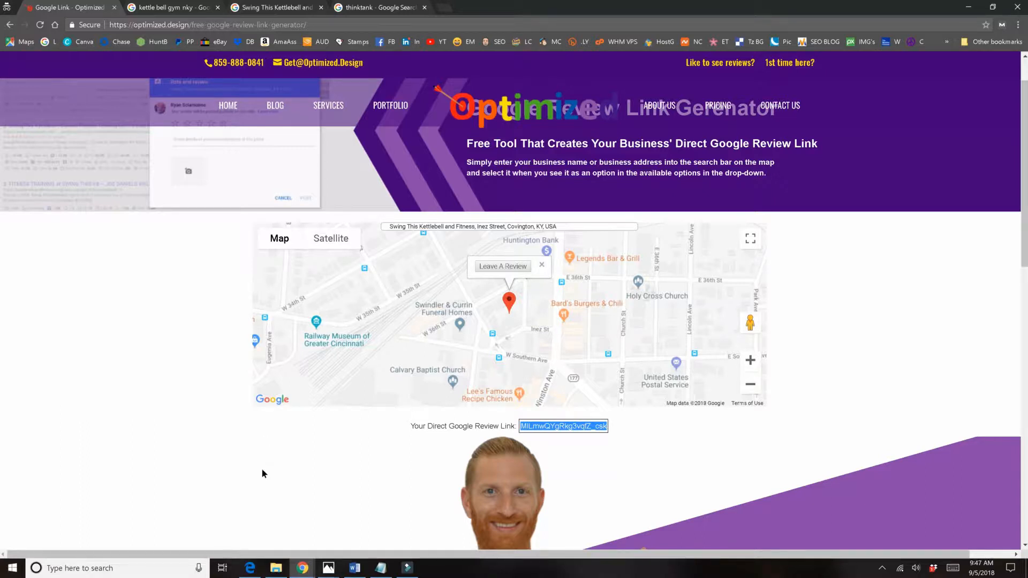
pyautogui.moveTo(301, 568)
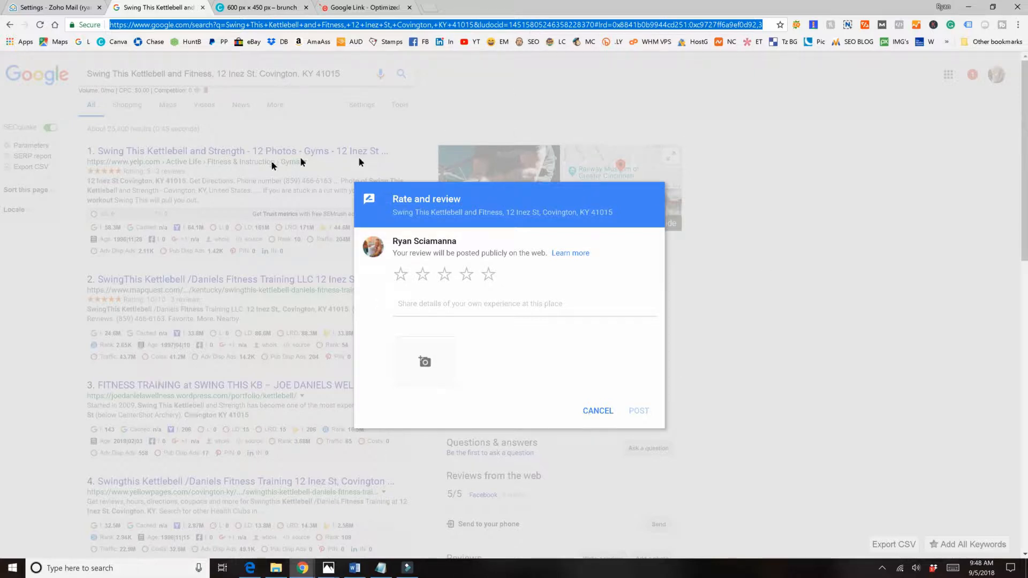
pyautogui.moveTo(572, 138)
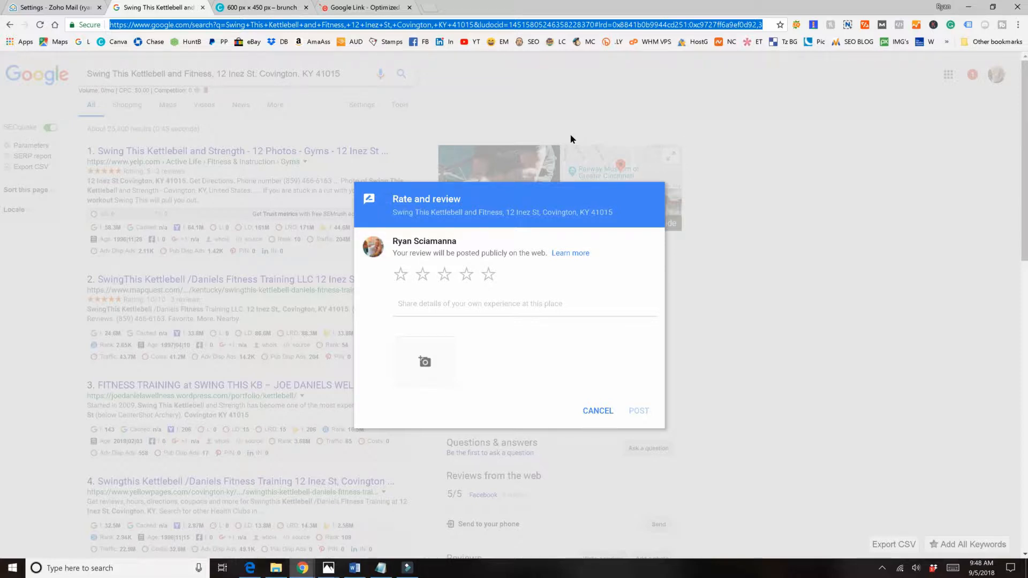
pyautogui.moveTo(556, 173)
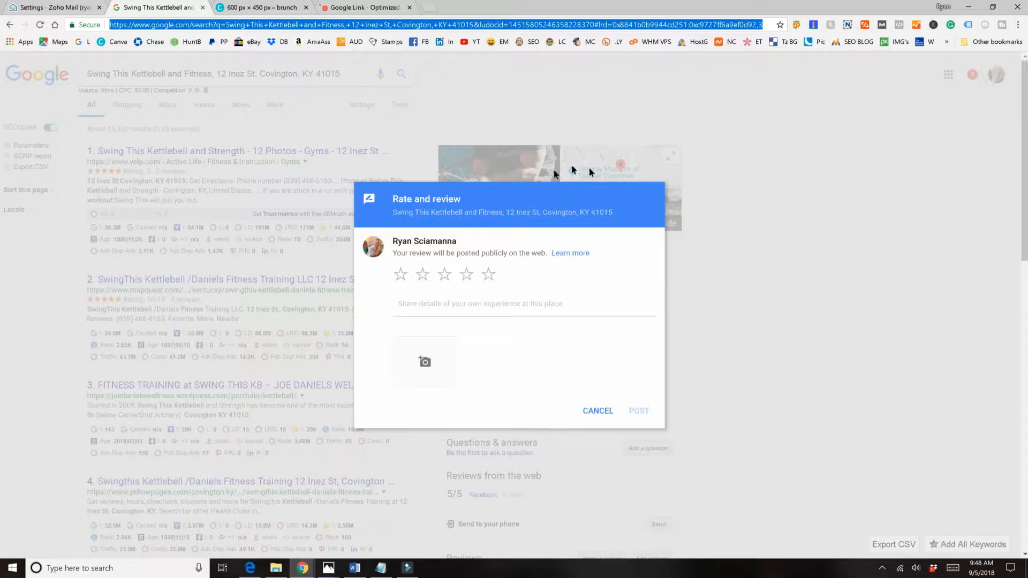
pyautogui.moveTo(558, 182)
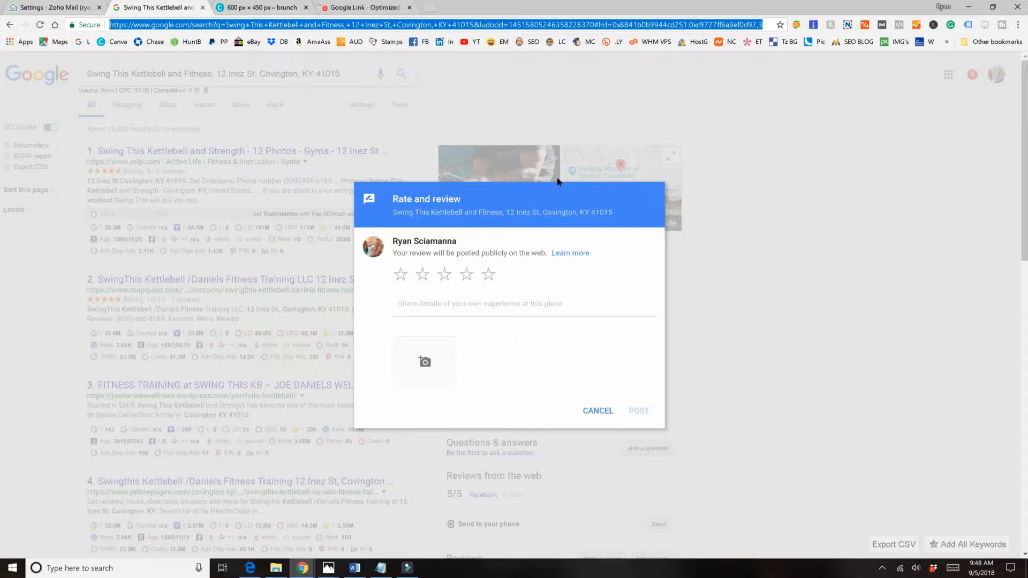
pyautogui.moveTo(469, 287)
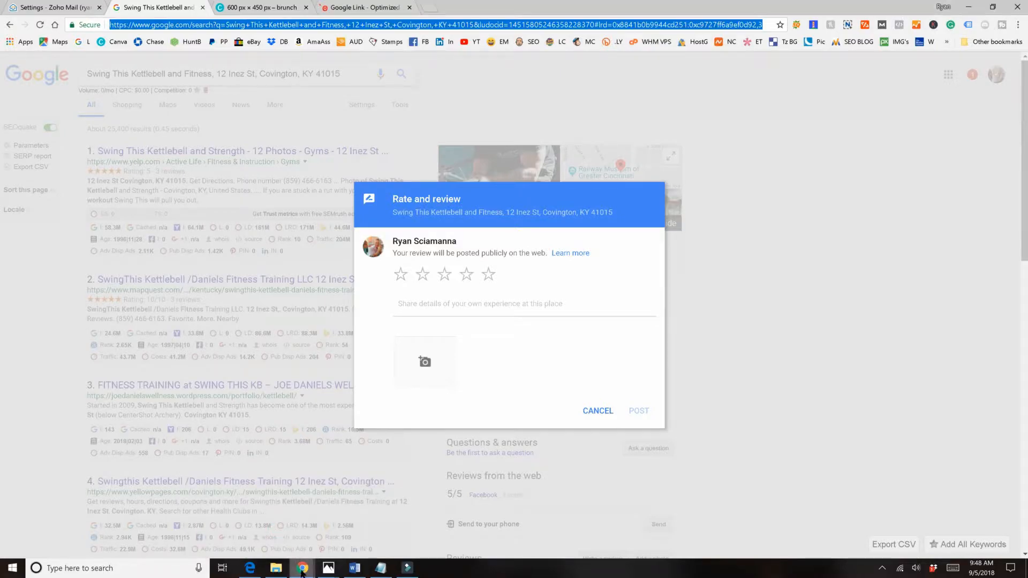
# - Scroll to 'How to Use Your Direct Google Review Link' and highlight the best-ways heading
pyautogui.click(70, 8)
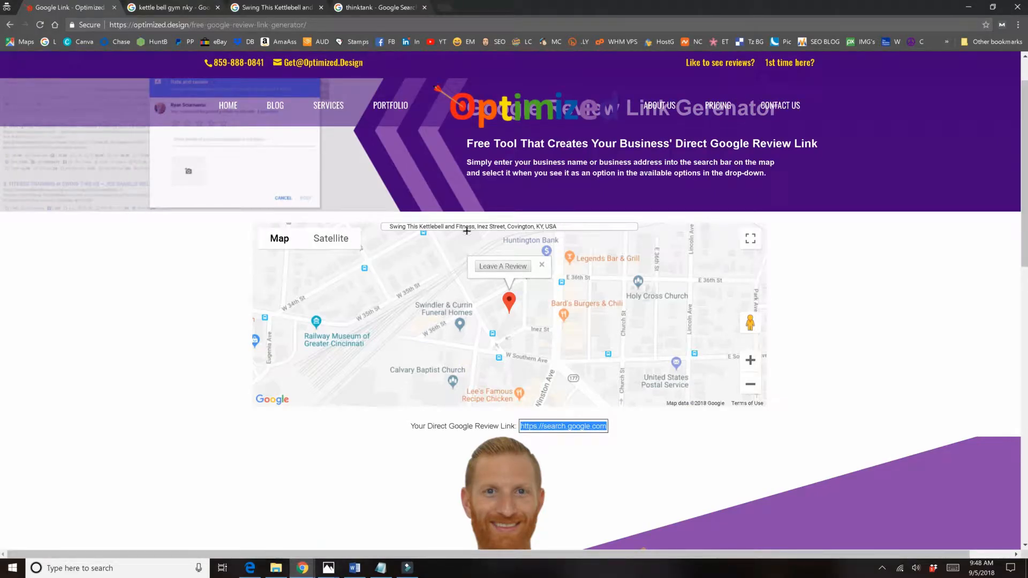
pyautogui.scroll(-3)
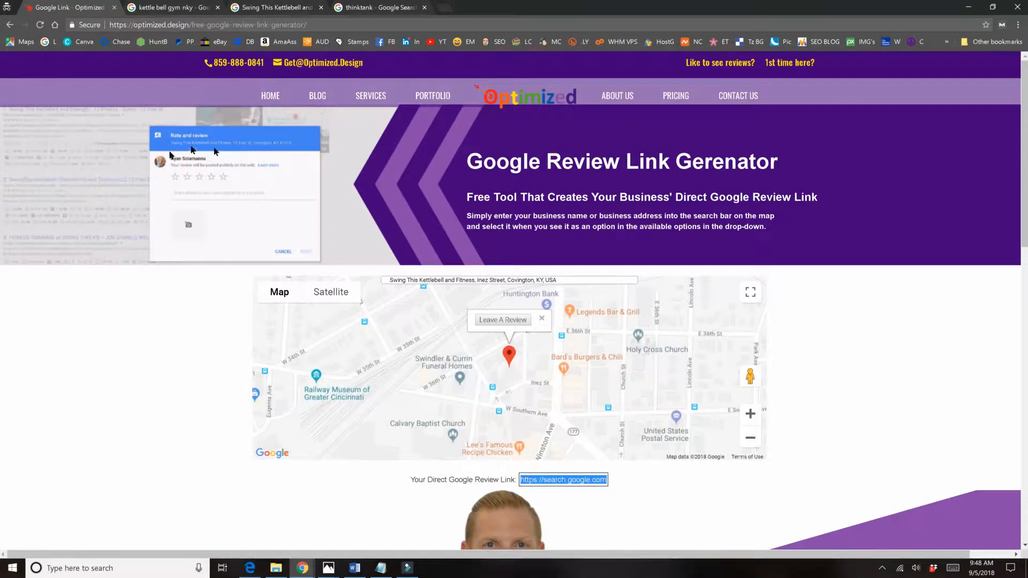
pyautogui.scroll(-3)
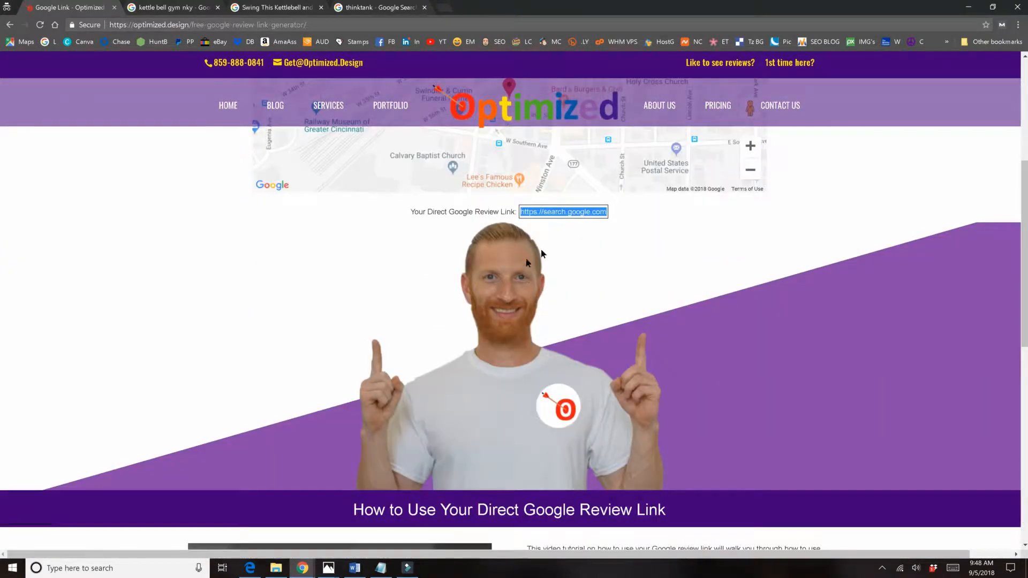
pyautogui.moveTo(509, 206)
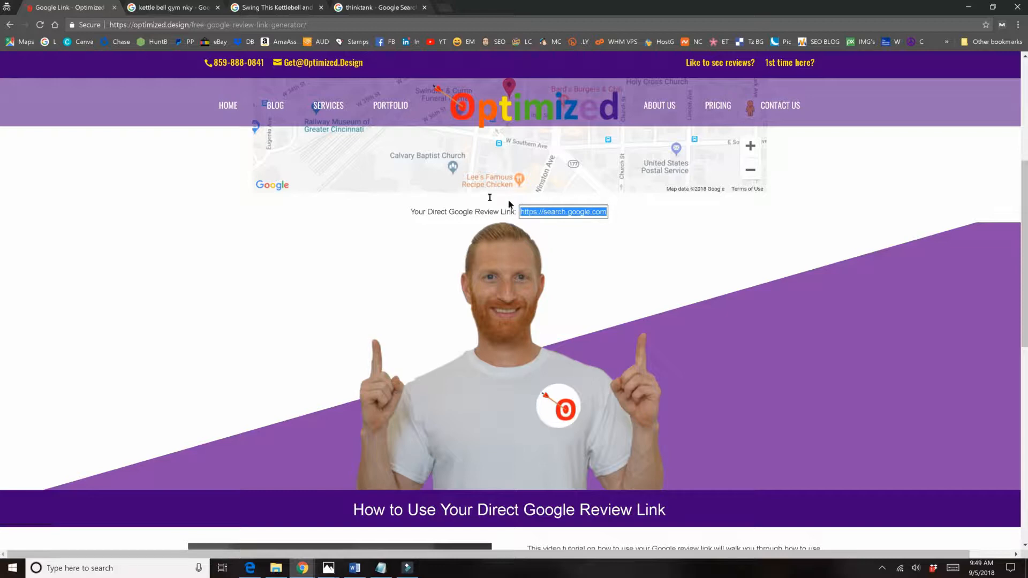
pyautogui.scroll(-3)
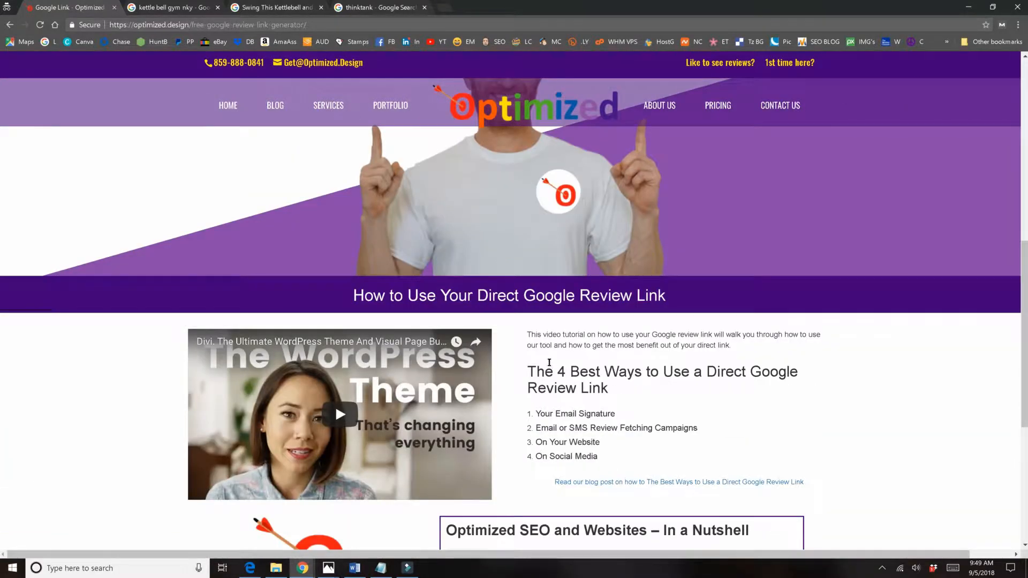
pyautogui.moveTo(339, 414)
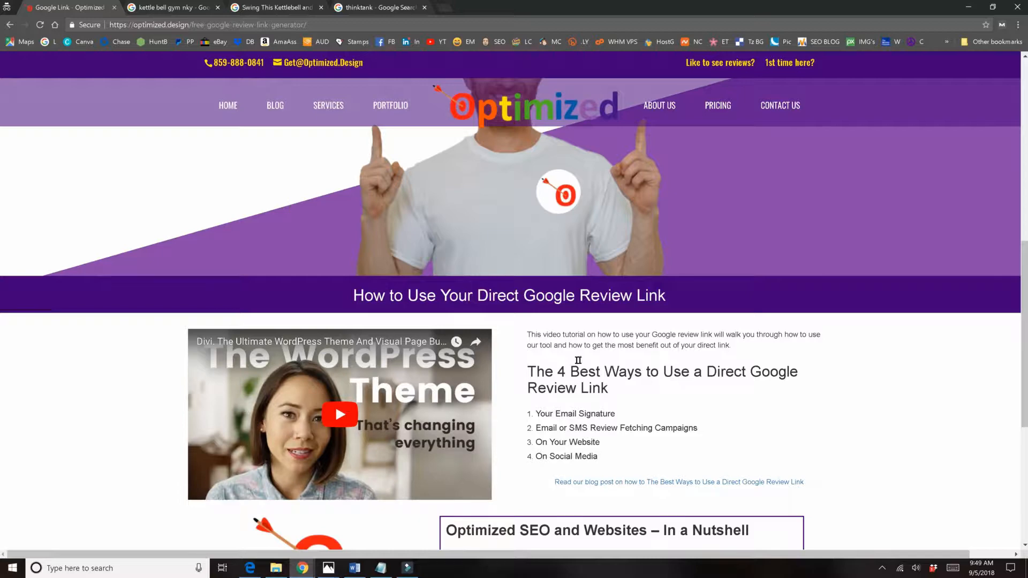
pyautogui.scroll(-3)
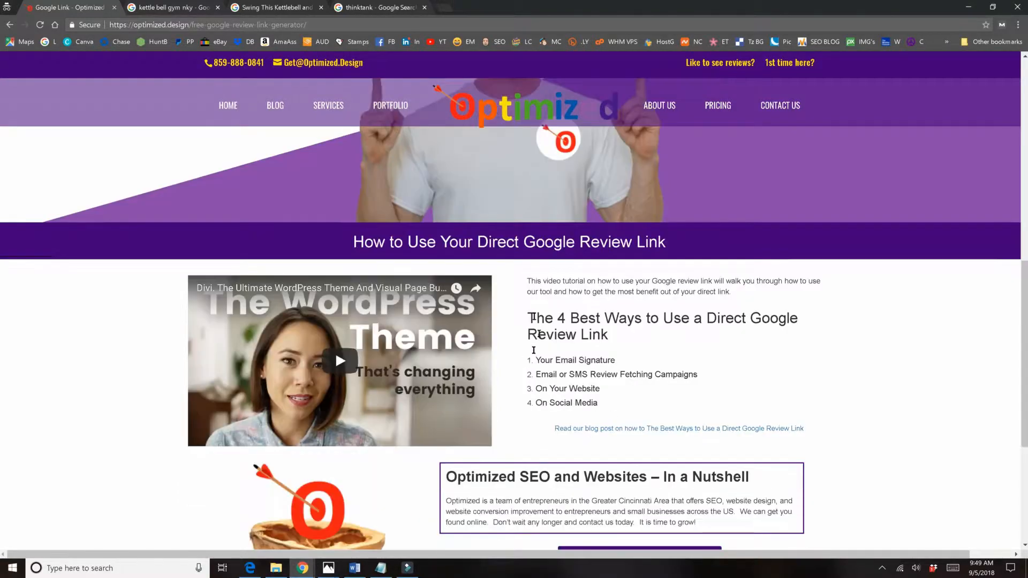
pyautogui.moveTo(528, 318); pyautogui.dragTo(608, 334)
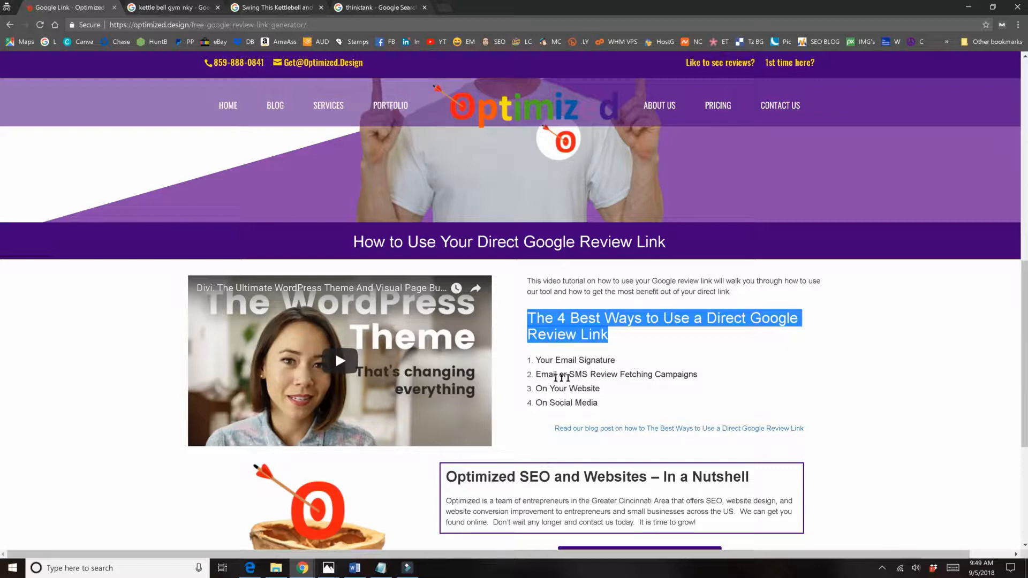
pyautogui.moveTo(563, 396)
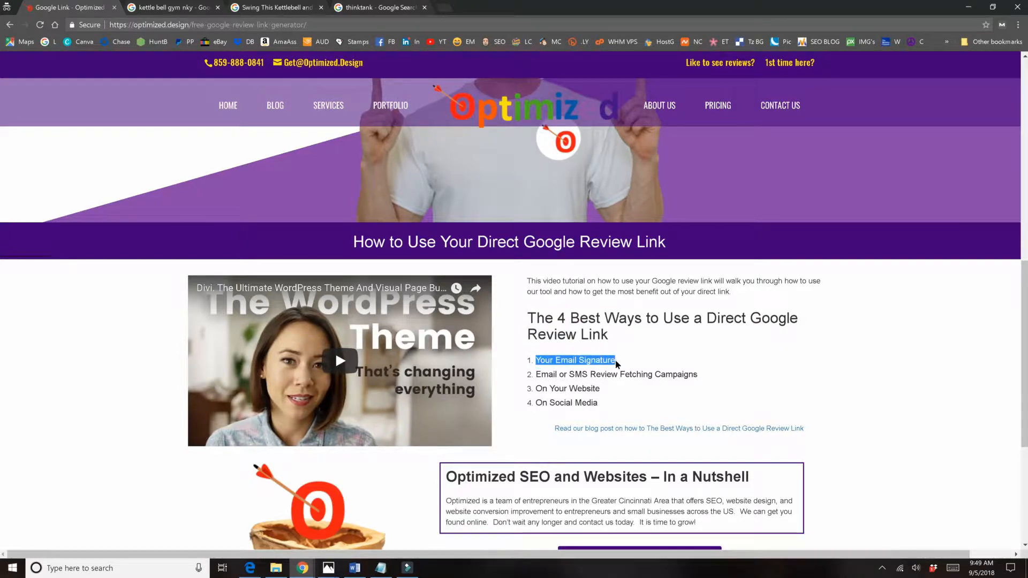
pyautogui.moveTo(557, 384)
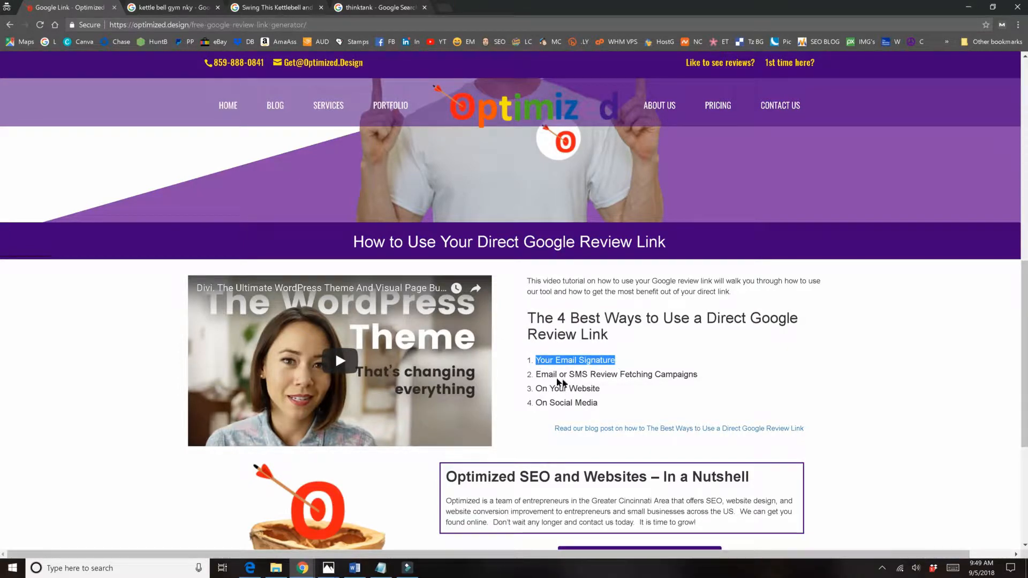
pyautogui.moveTo(551, 389)
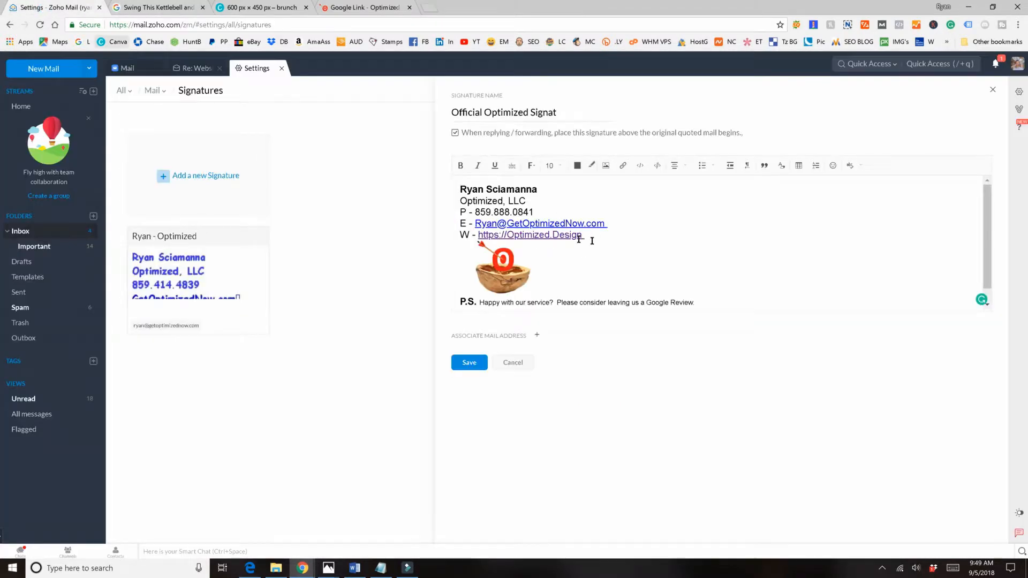
pyautogui.moveTo(210, 124)
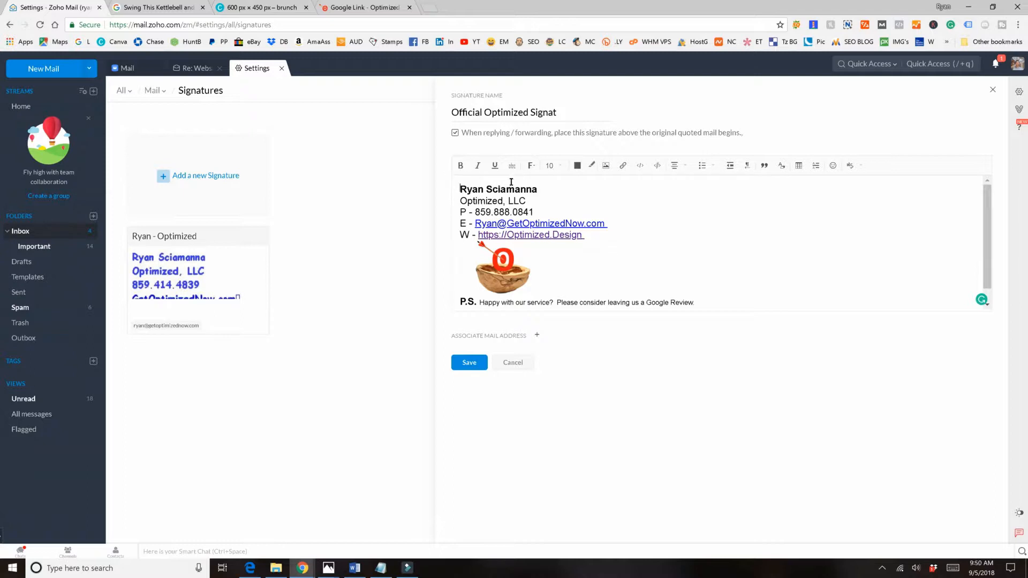
pyautogui.moveTo(492, 223)
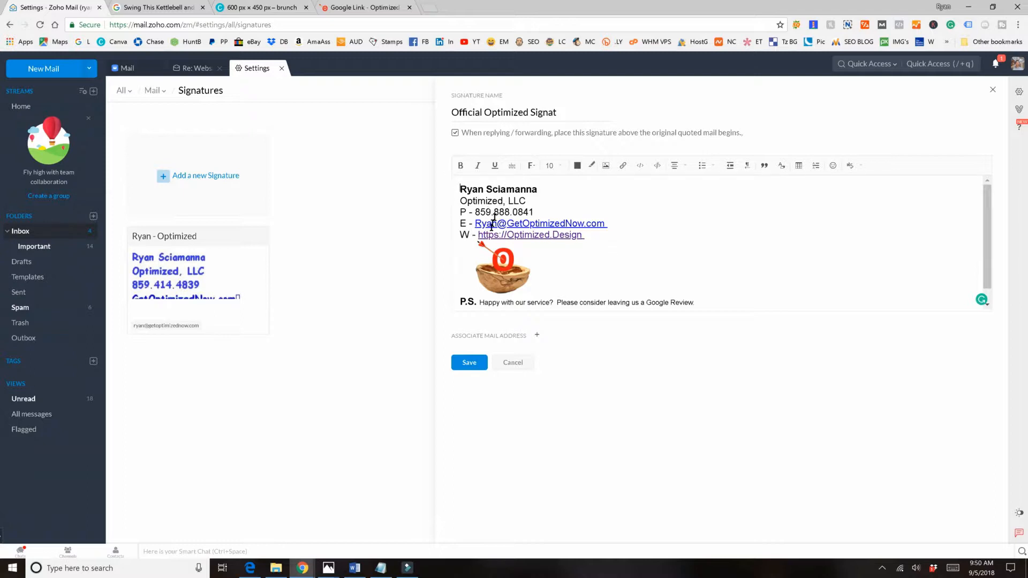
pyautogui.moveTo(468, 222)
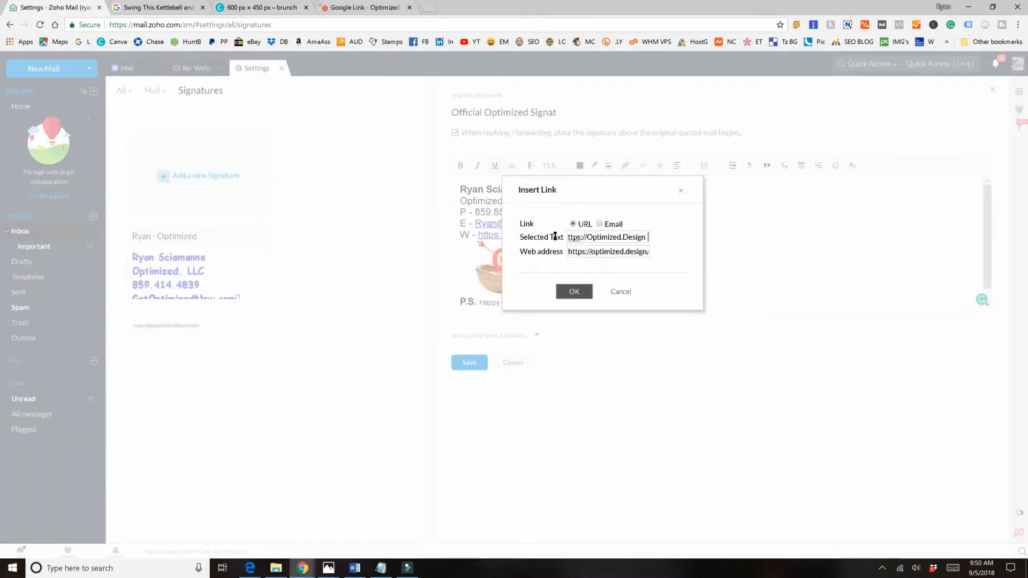
# - Close the website link details unchanged and select the phone number in the signature
pyautogui.click(574, 291)
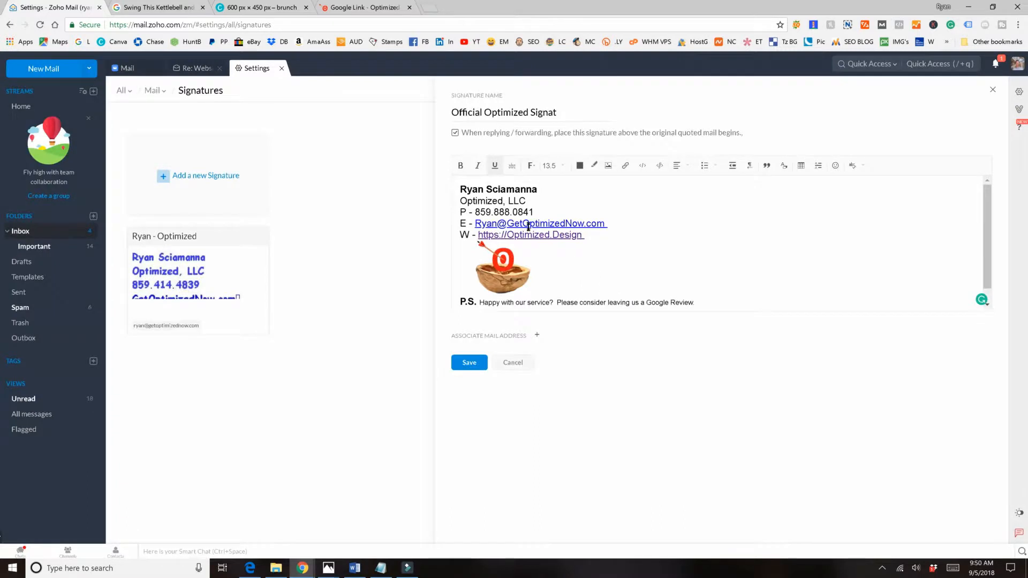
pyautogui.click(539, 222)
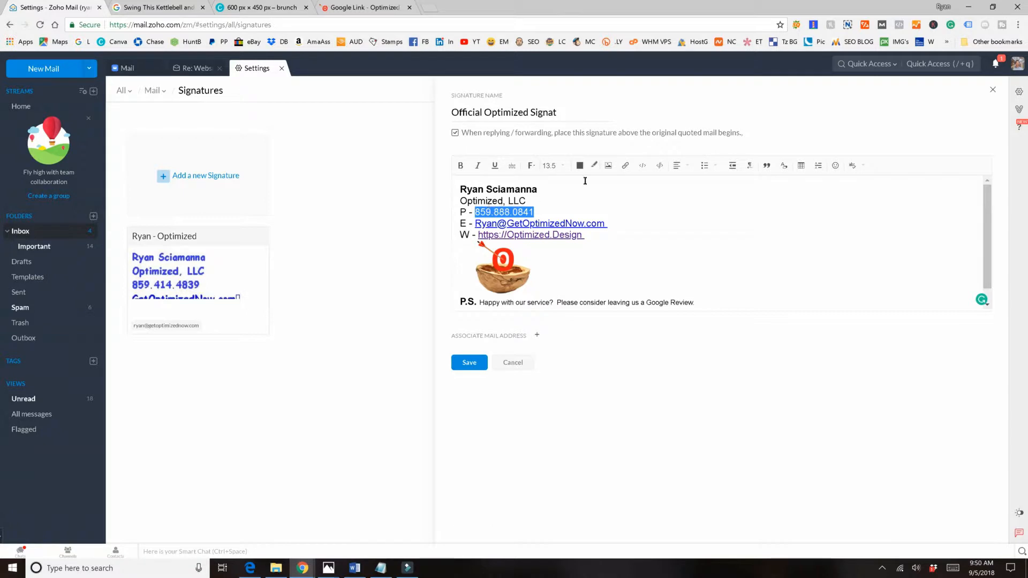
pyautogui.moveTo(623, 165)
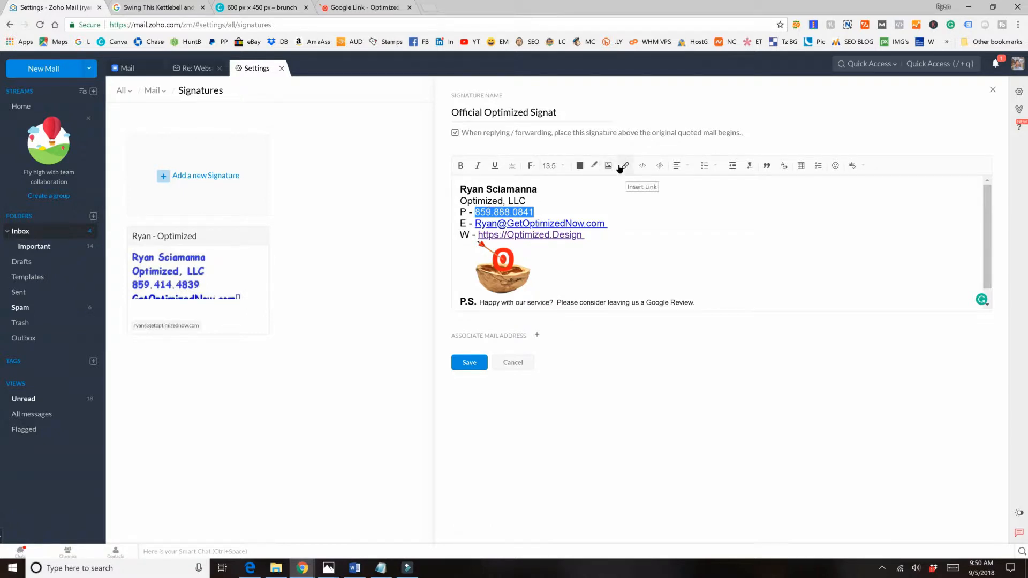
pyautogui.click(623, 165)
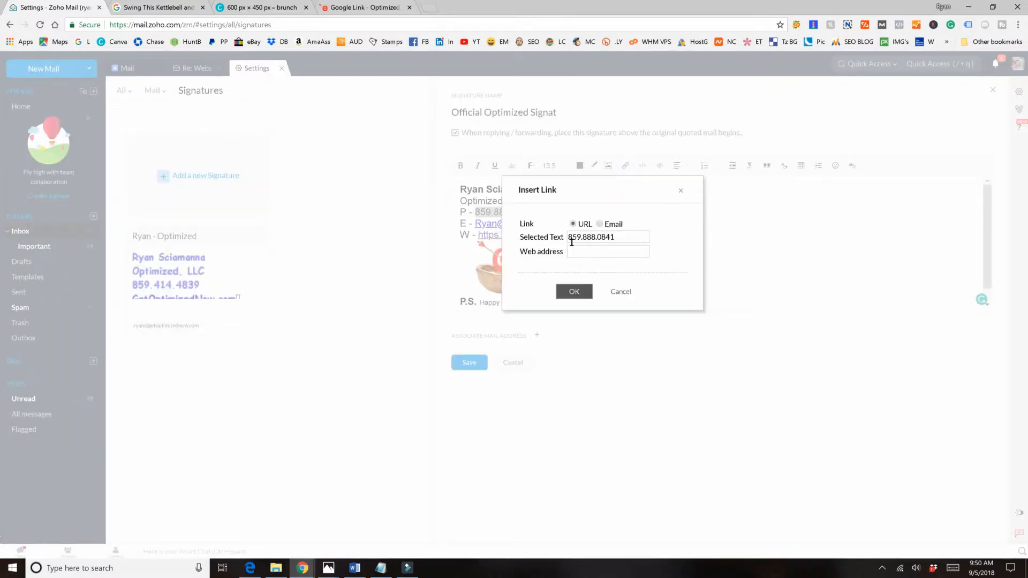
pyautogui.write('tel:859.888.0')
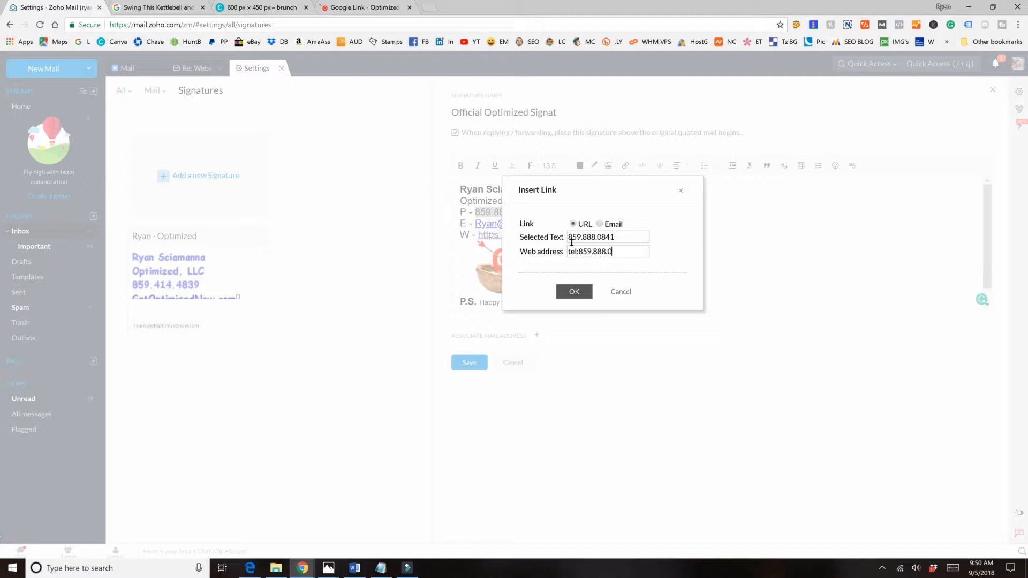
pyautogui.write('841')
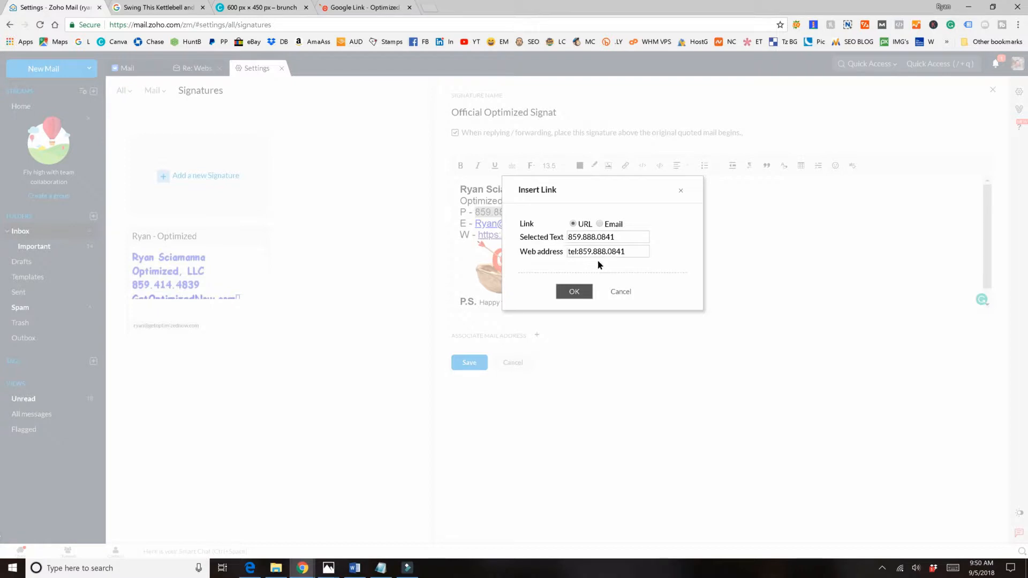
pyautogui.click(574, 291)
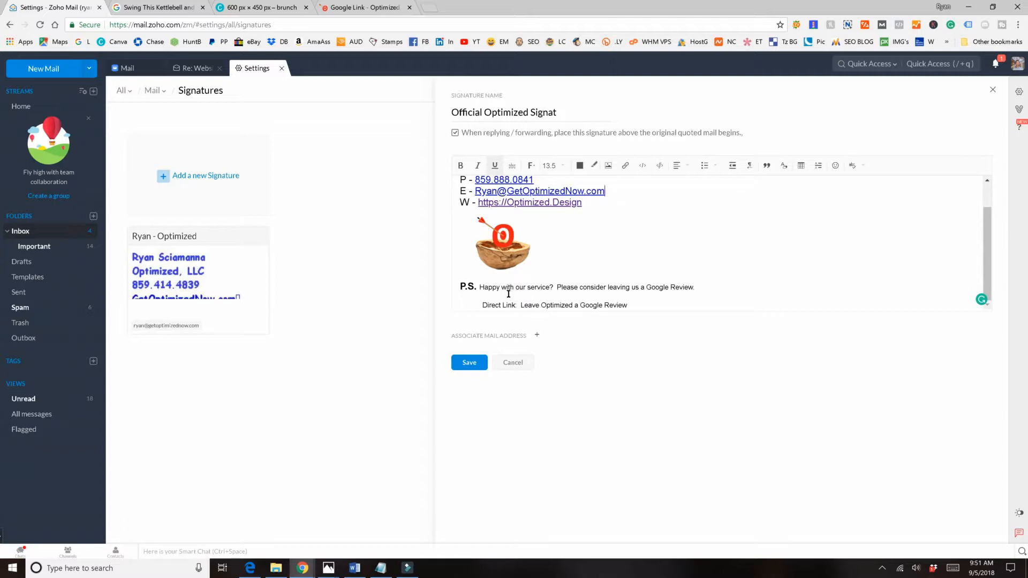
# - Link the review invitation text to the Google review URL and save the signature
pyautogui.doubleClick(573, 305)
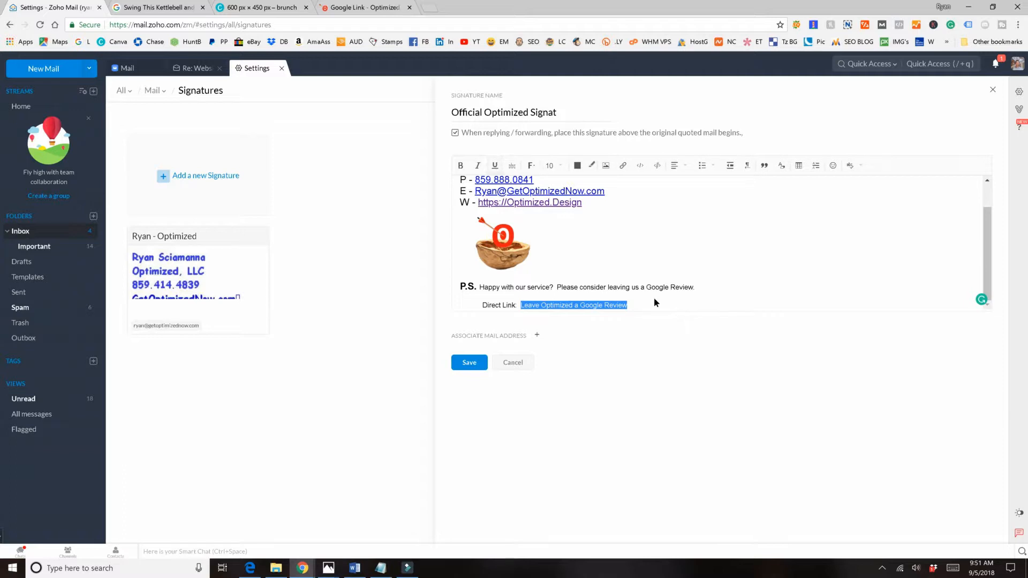
pyautogui.moveTo(622, 165)
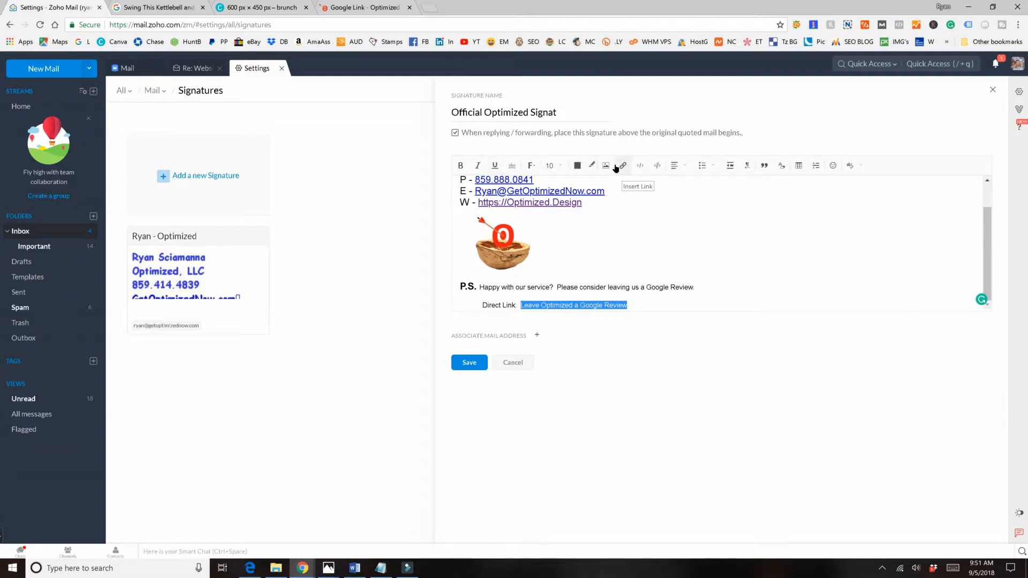
pyautogui.click(623, 165)
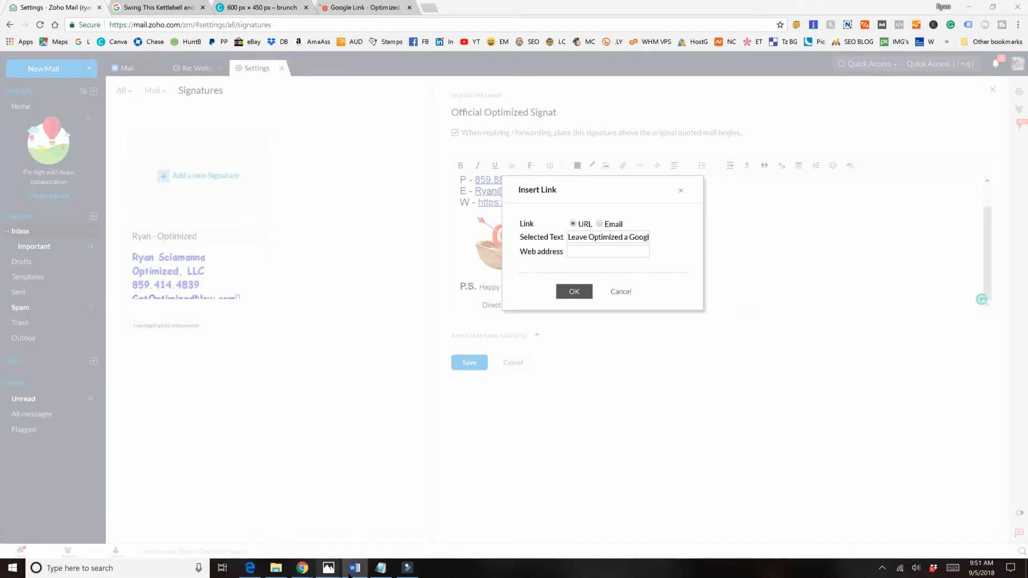
pyautogui.write('Xe4QYgRShGgBP3p2E4')
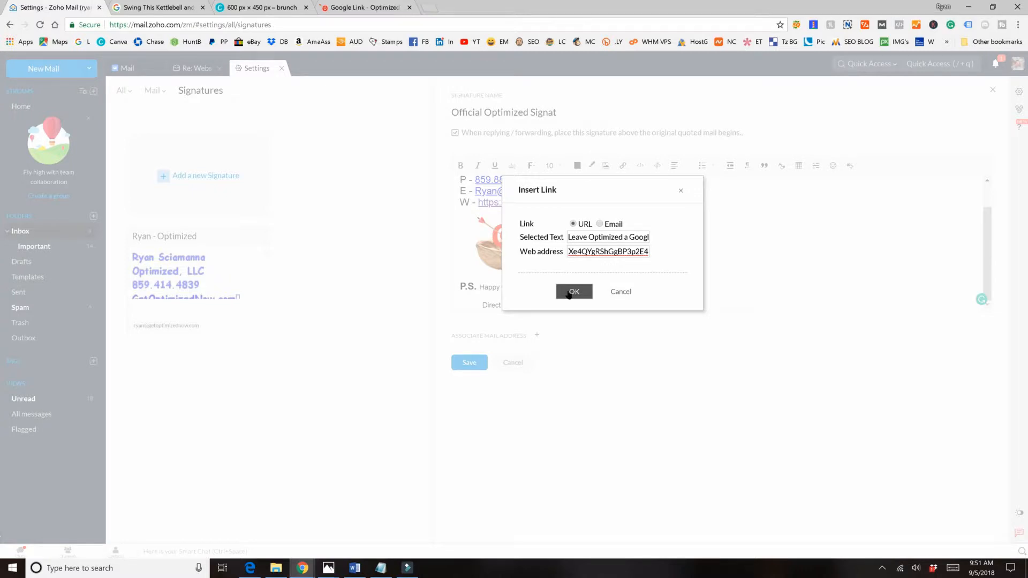
pyautogui.click(574, 291)
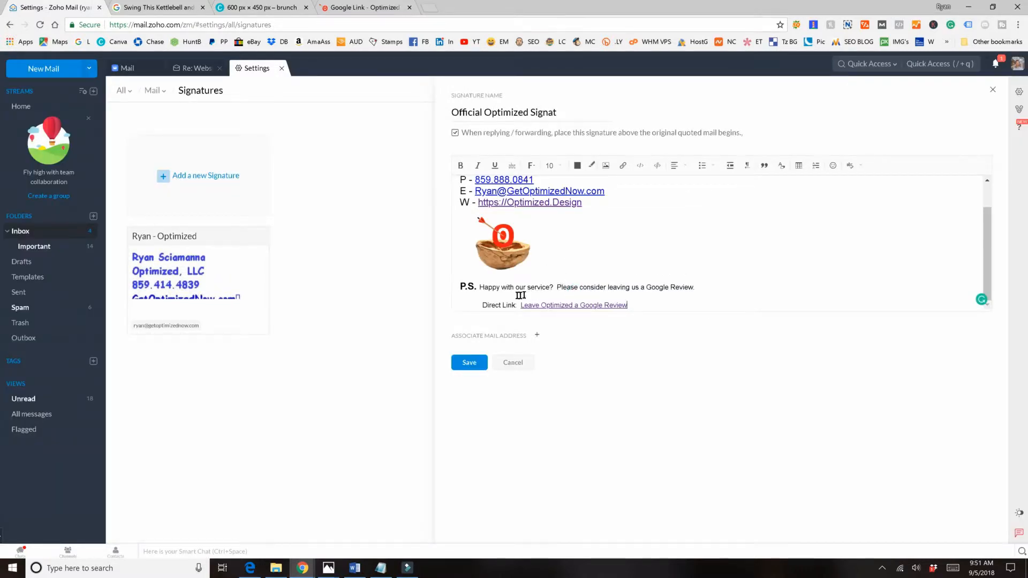
pyautogui.moveTo(563, 283)
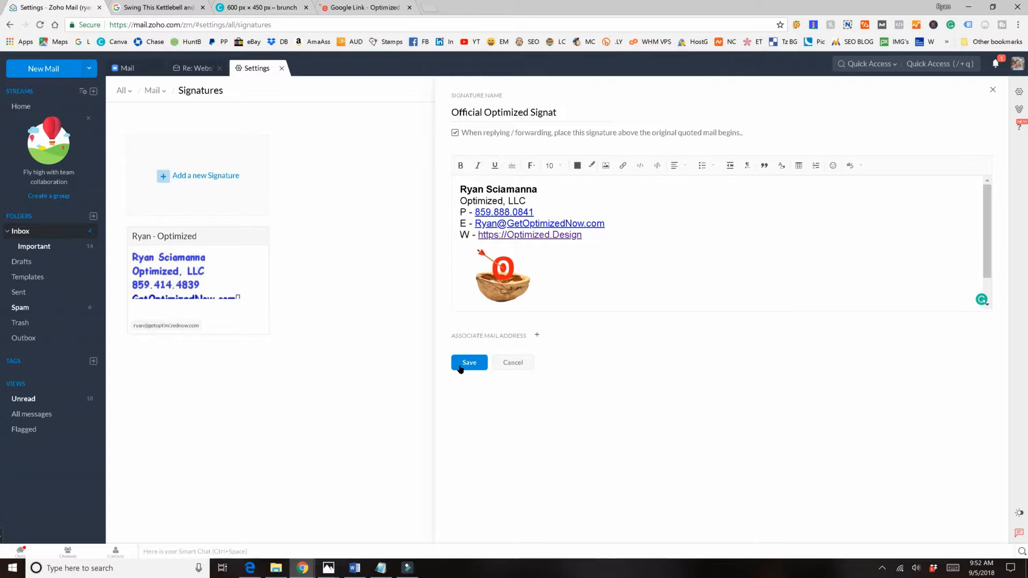
pyautogui.click(469, 362)
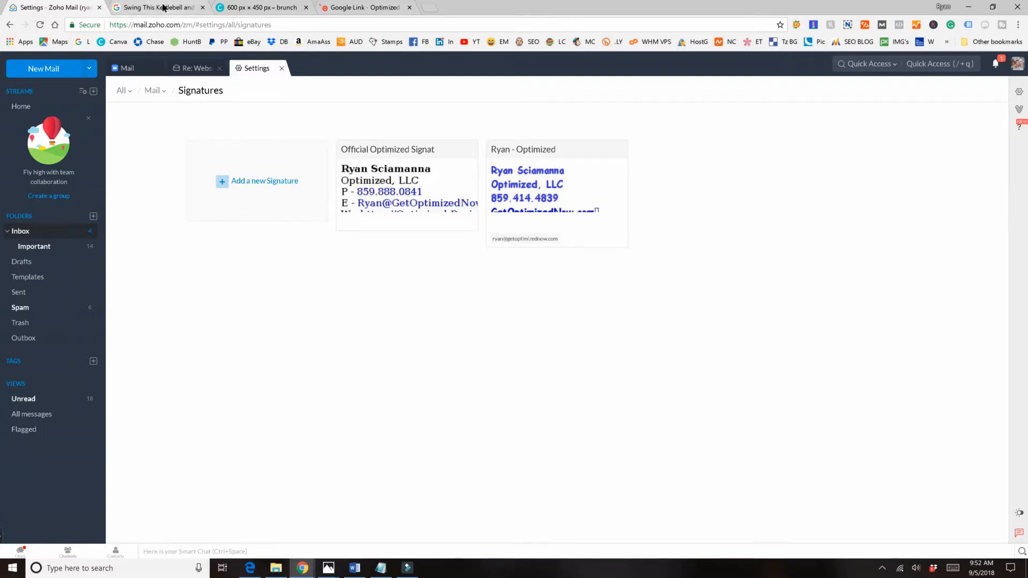
# - Post a five-star written review of Swing This Kettlebell and Fitness with spelling corrected
pyautogui.click(161, 6)
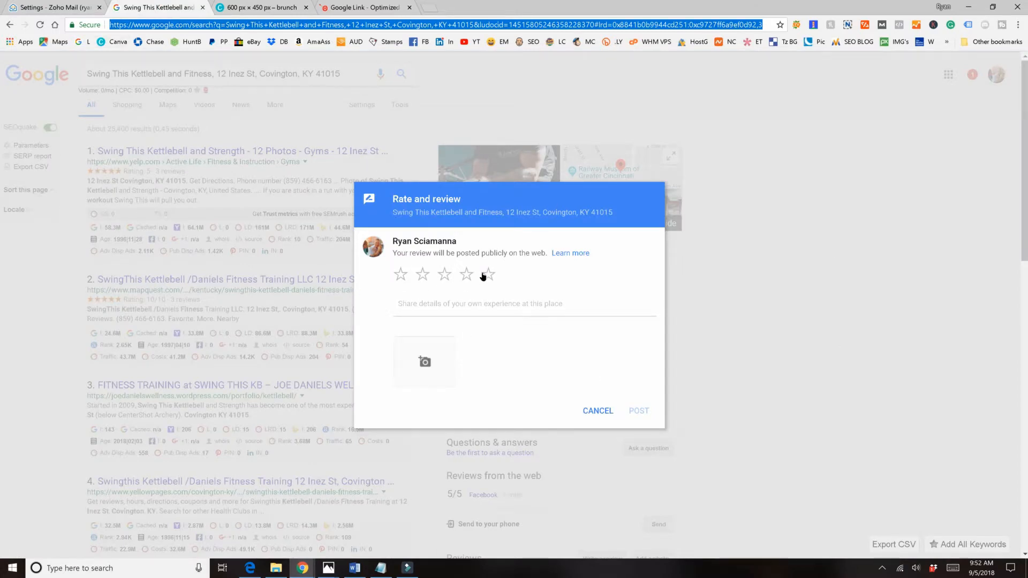
pyautogui.click(488, 274)
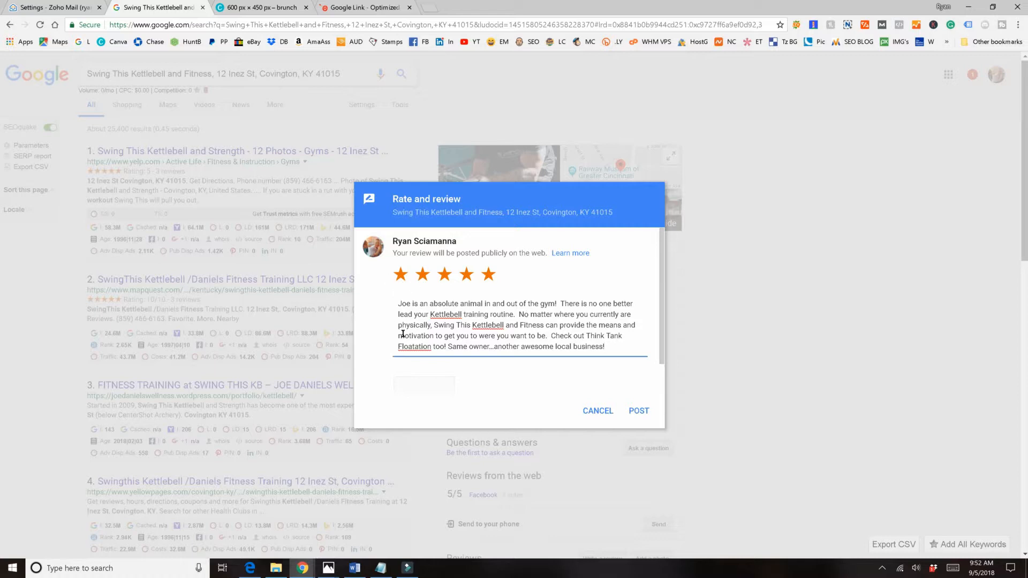
pyautogui.rightClick(413, 347)
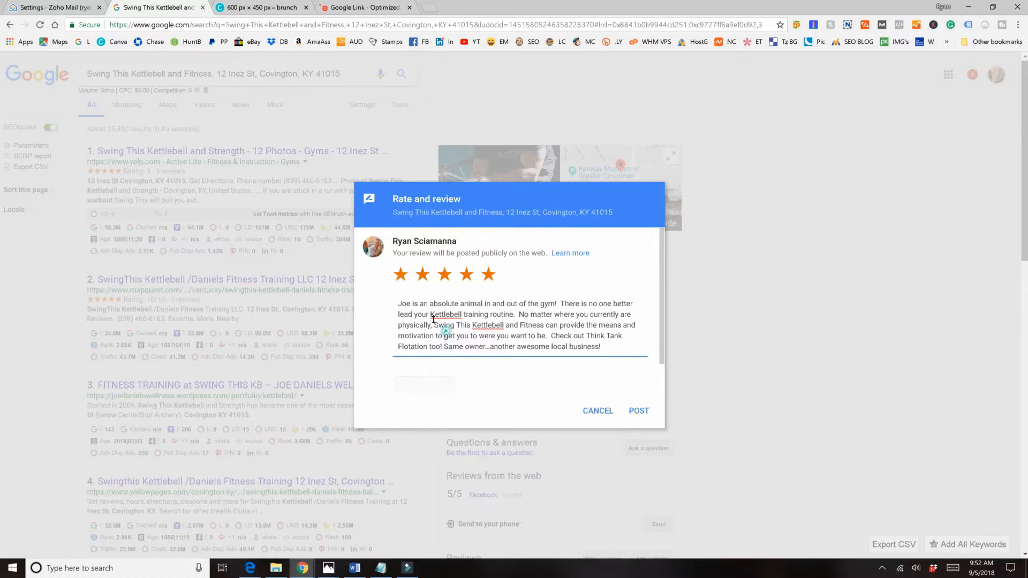
pyautogui.moveTo(589, 325)
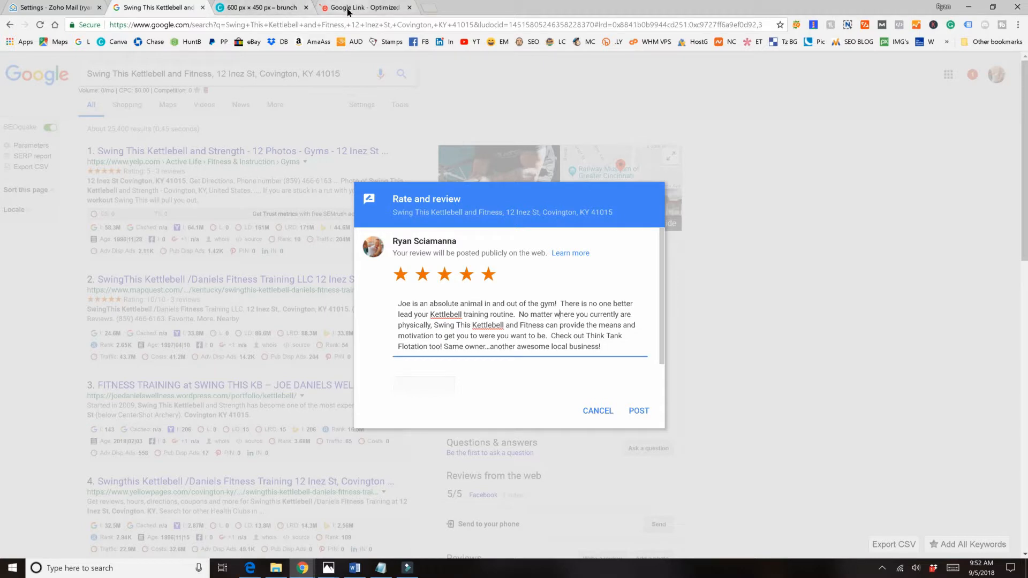
pyautogui.click(638, 411)
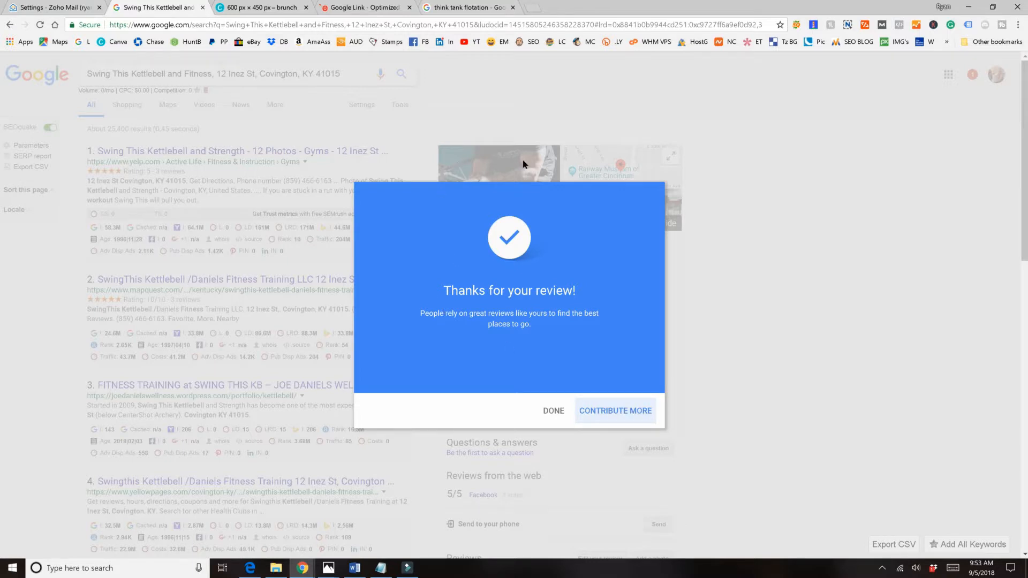
pyautogui.moveTo(299, 568)
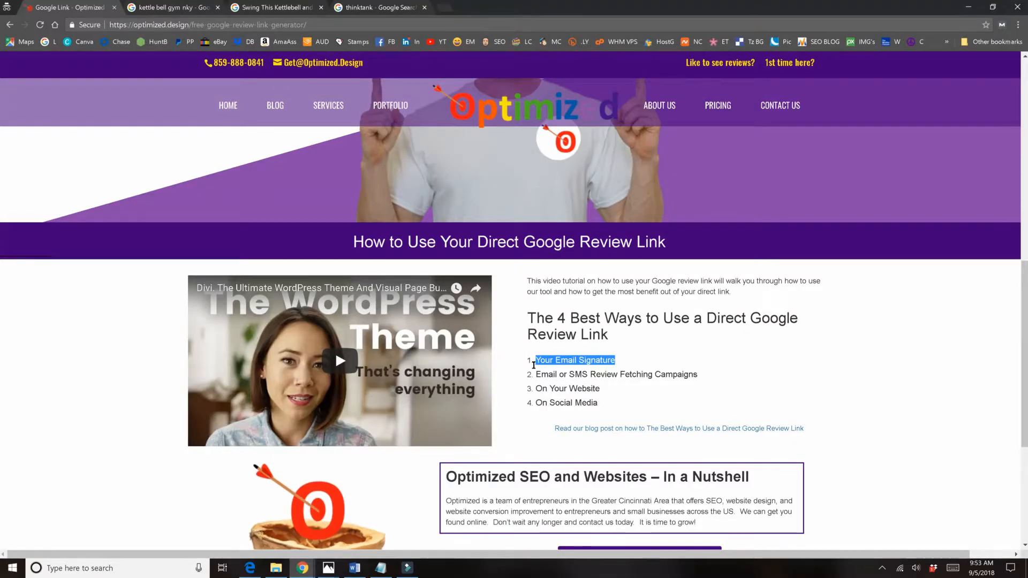
pyautogui.moveTo(536, 375); pyautogui.dragTo(695, 375)
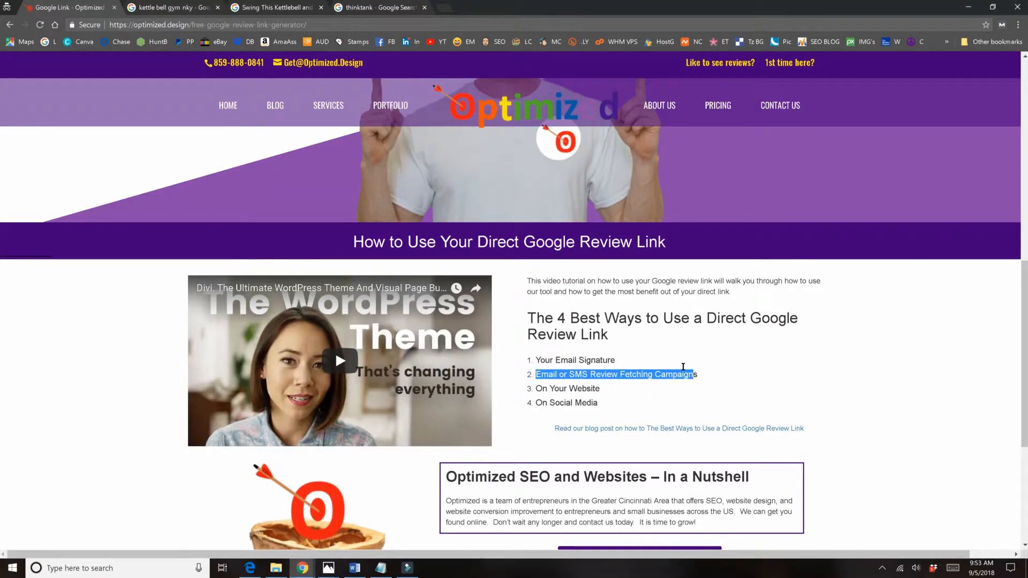
pyautogui.click(550, 360)
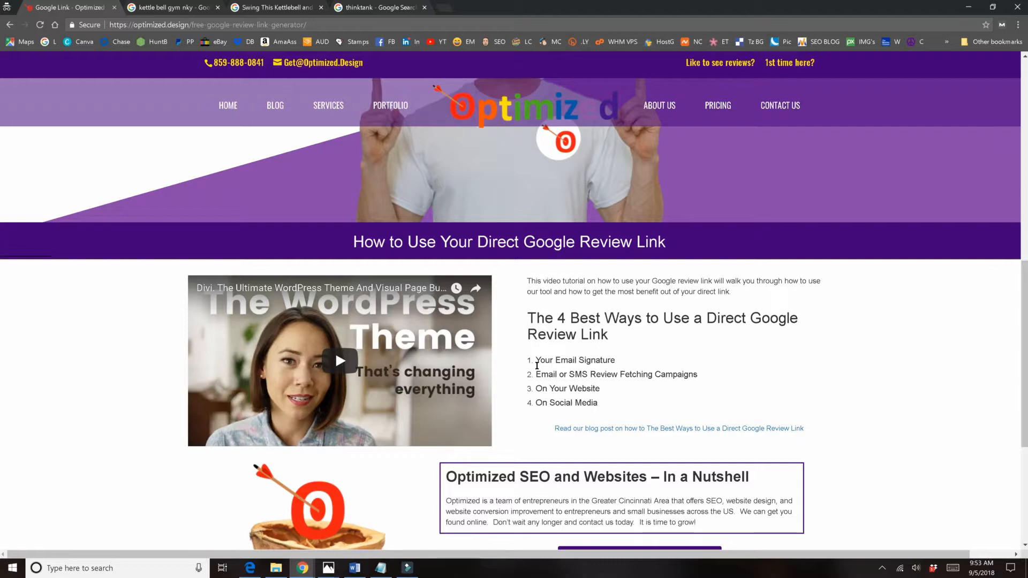
pyautogui.moveTo(542, 360)
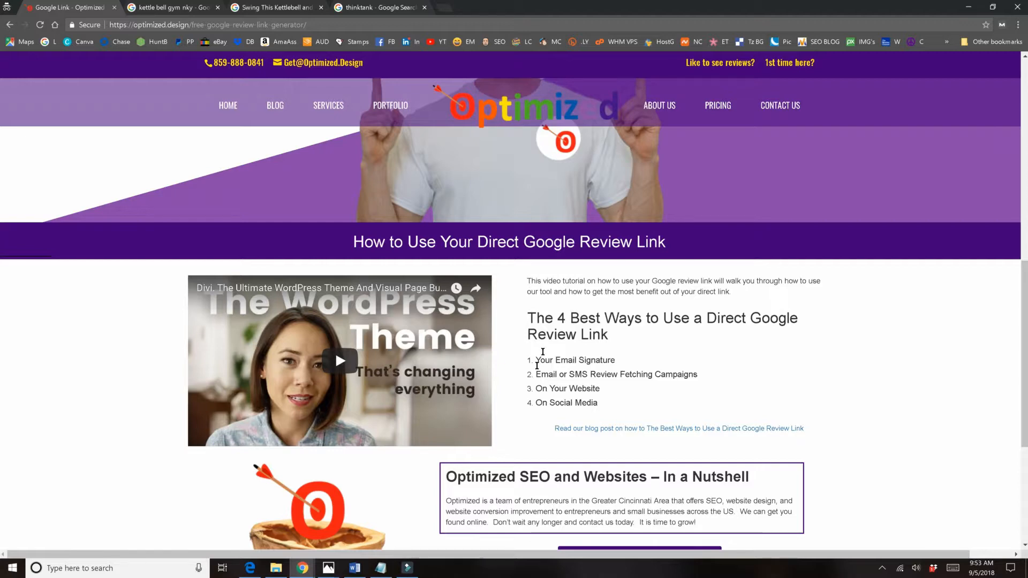
pyautogui.doubleClick(546, 375)
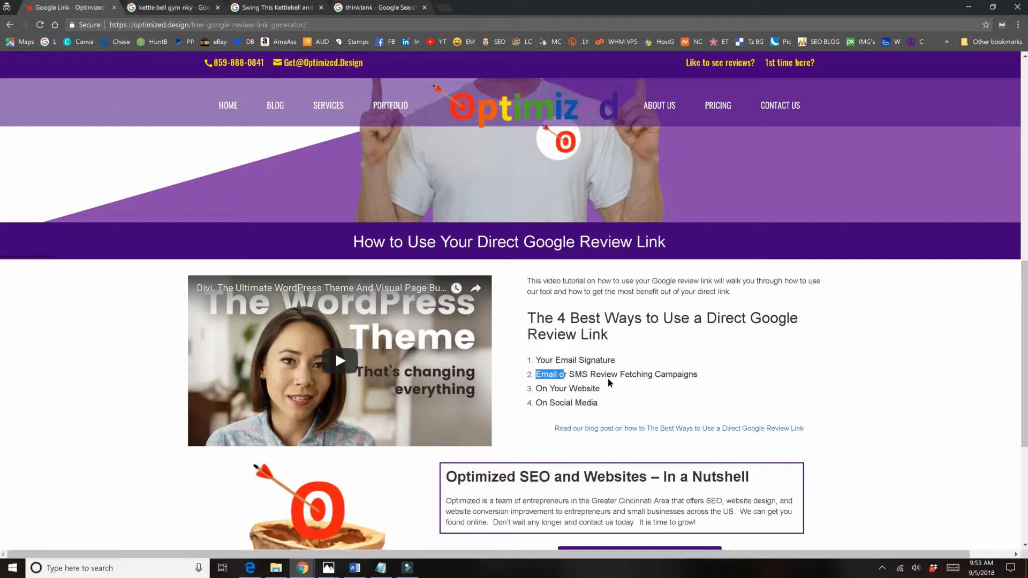
pyautogui.moveTo(620, 360)
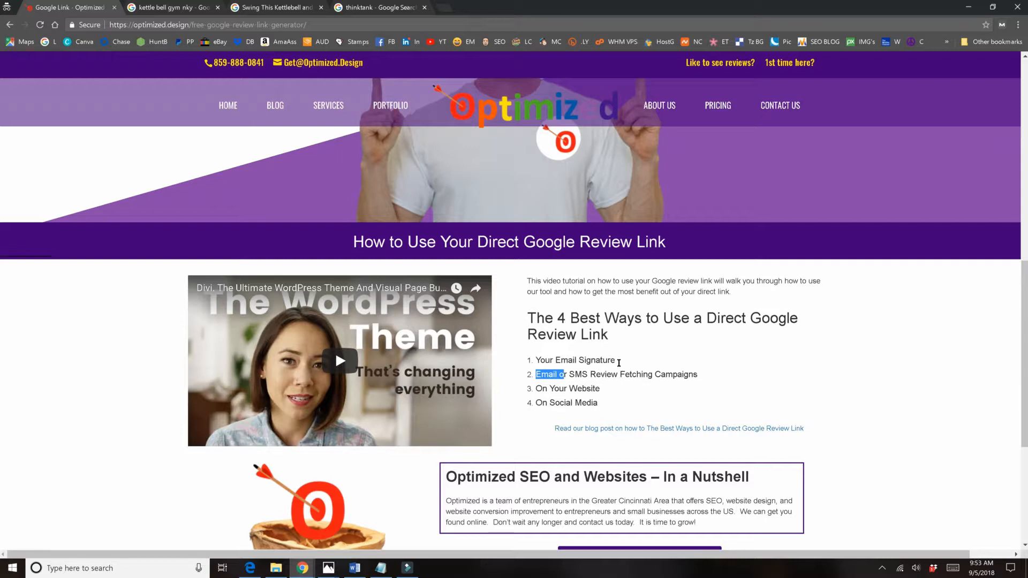
pyautogui.doubleClick(560, 389)
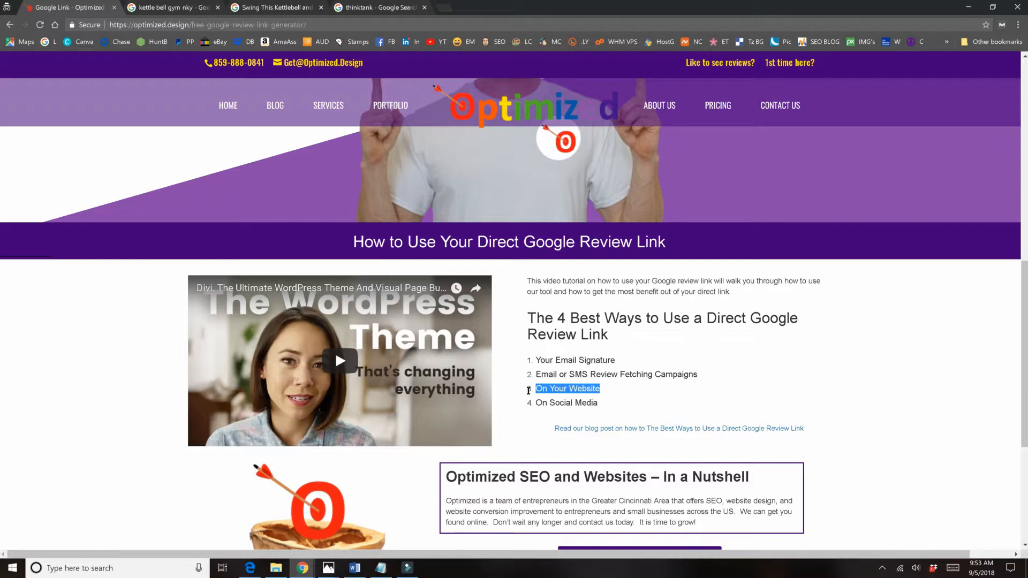
pyautogui.click(585, 388)
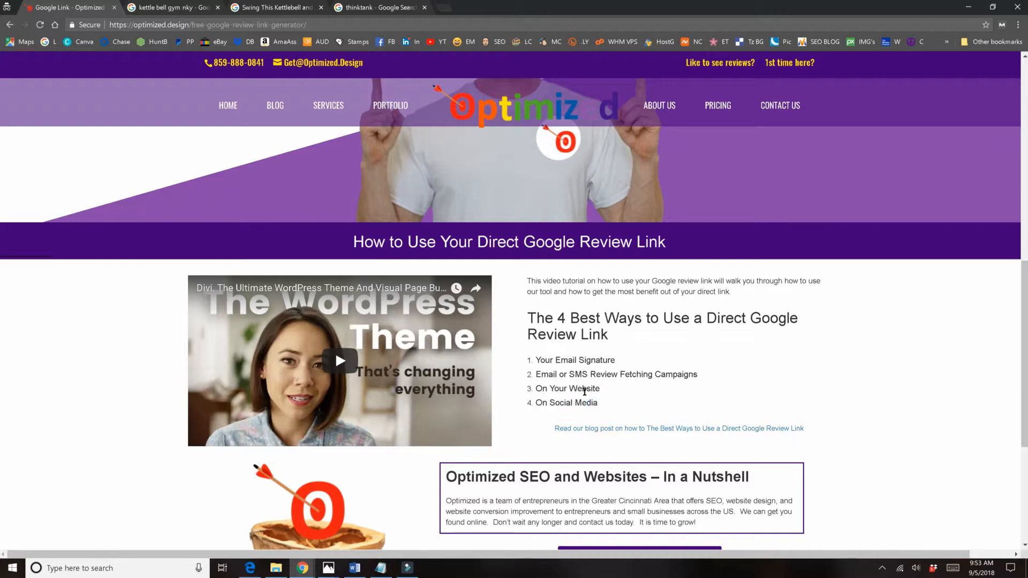
pyautogui.doubleClick(566, 402)
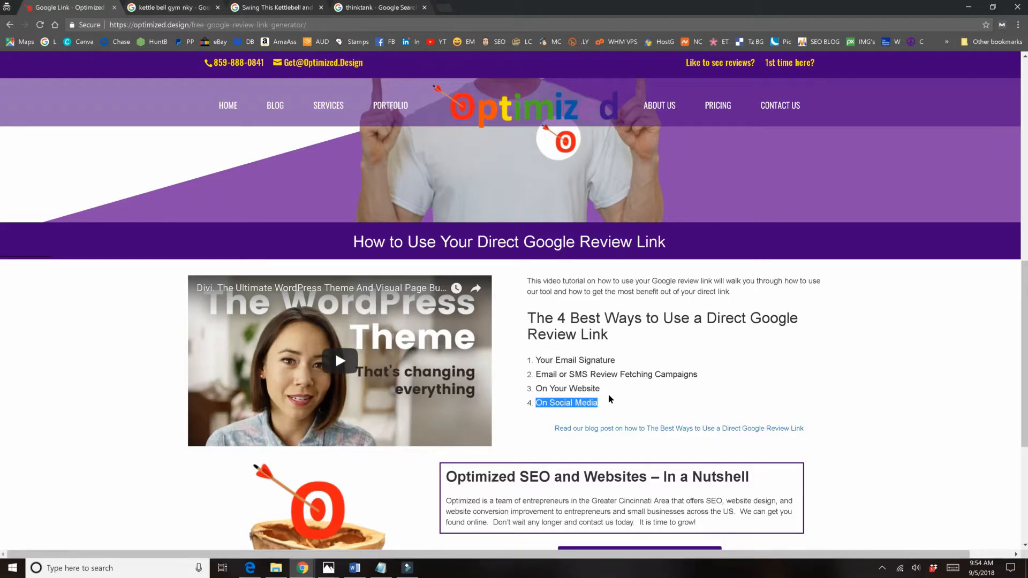
pyautogui.moveTo(566, 369)
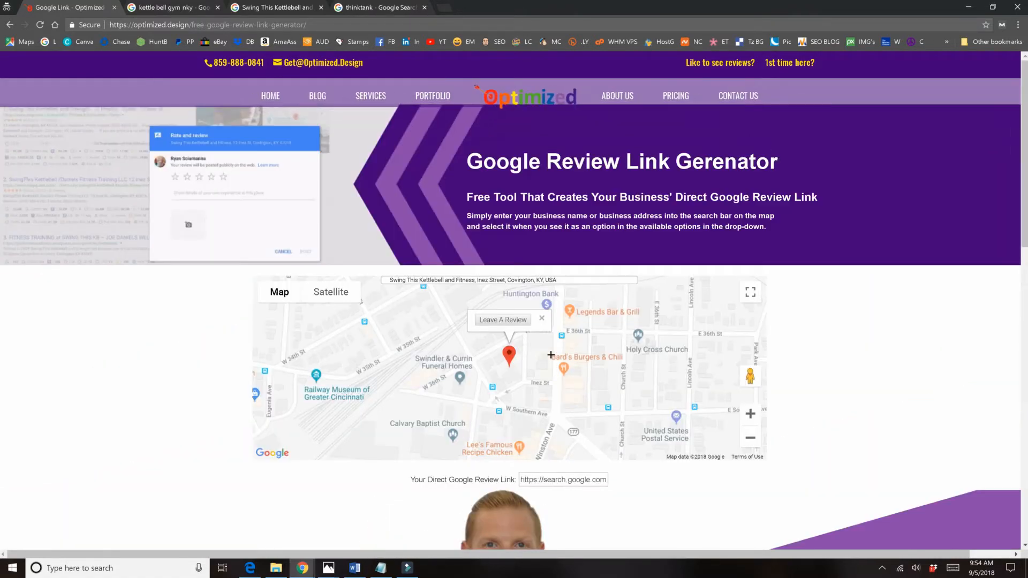
pyautogui.scroll(-3)
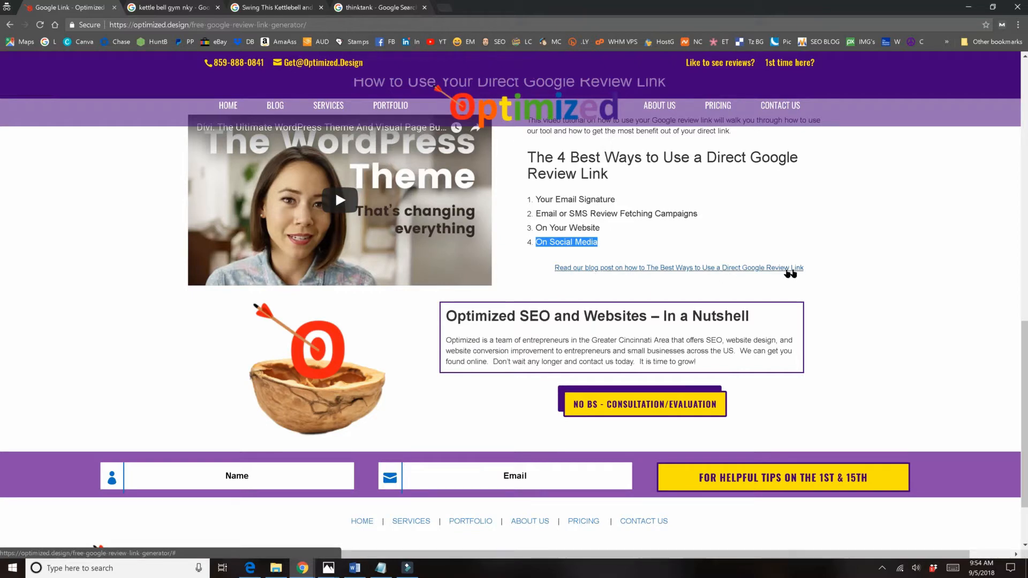
pyautogui.moveTo(766, 272)
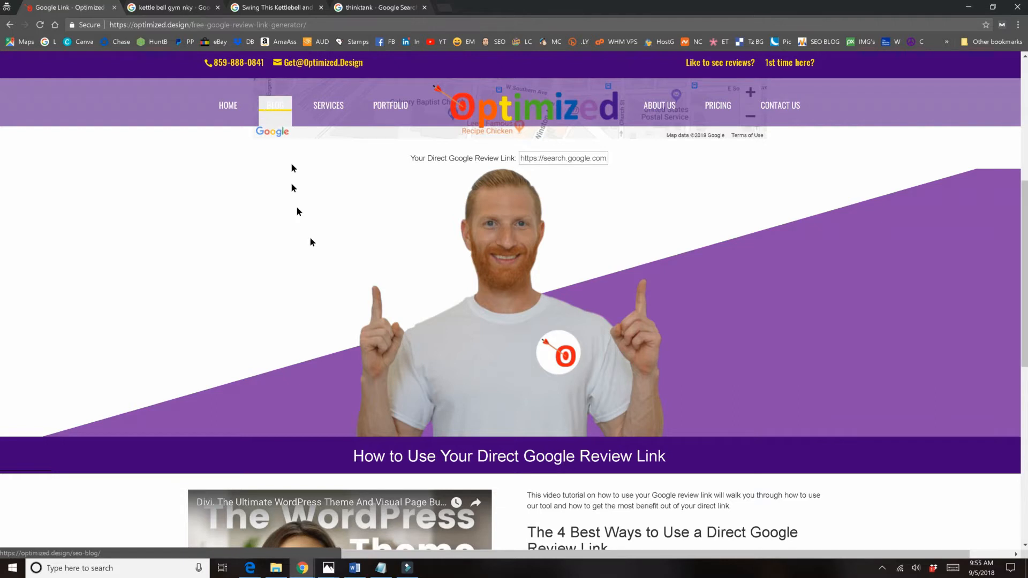
pyautogui.moveTo(422, 295)
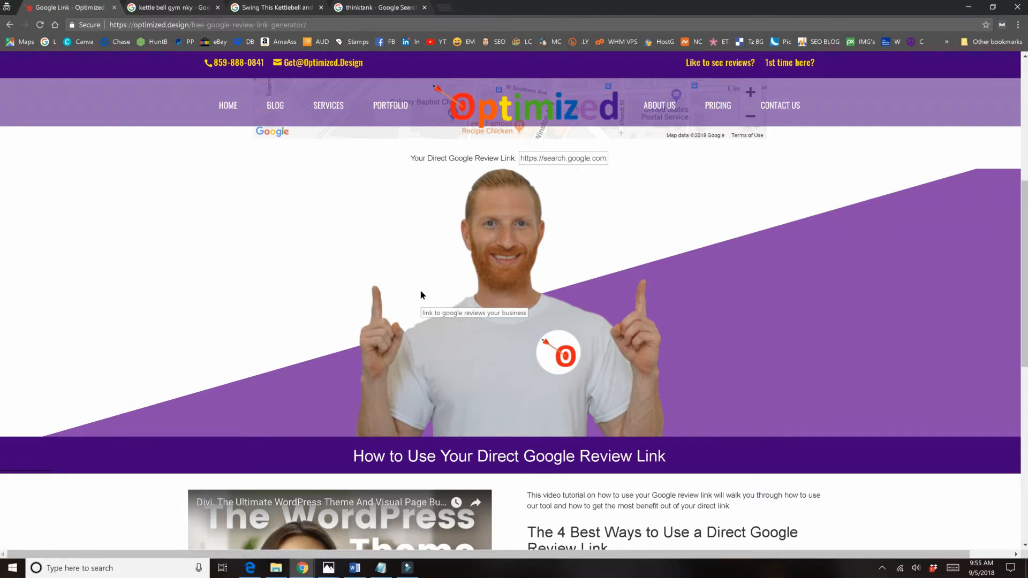
pyautogui.moveTo(339, 278)
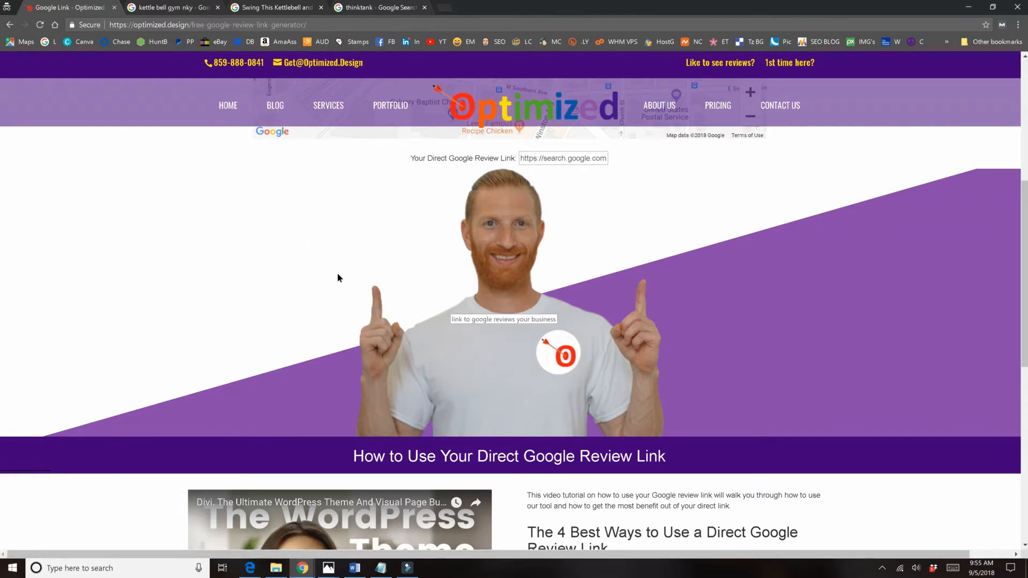